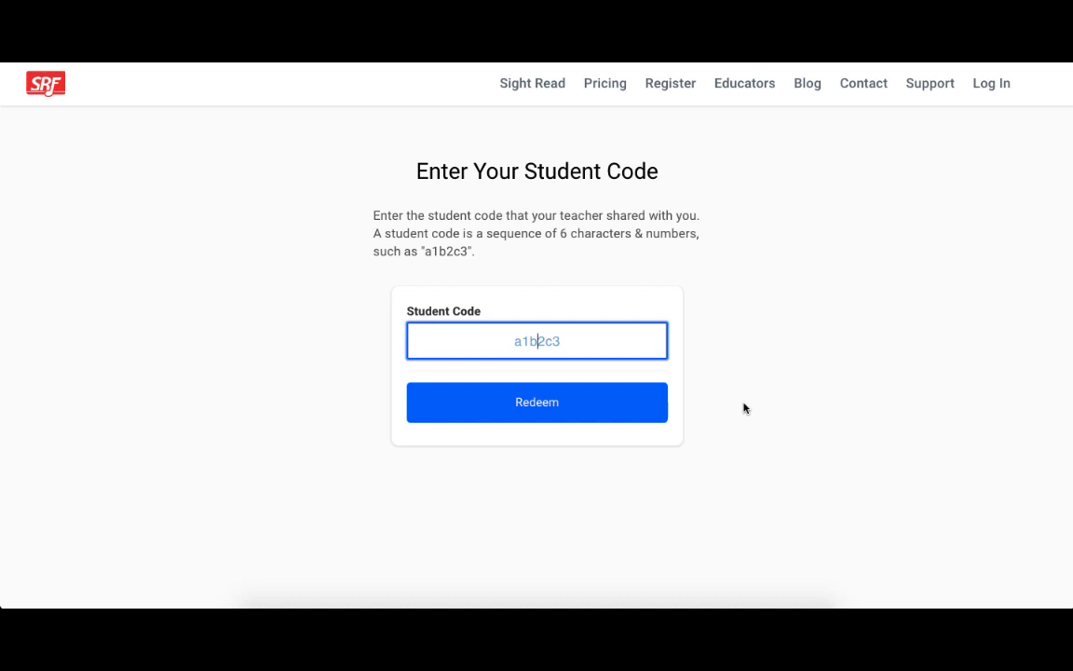
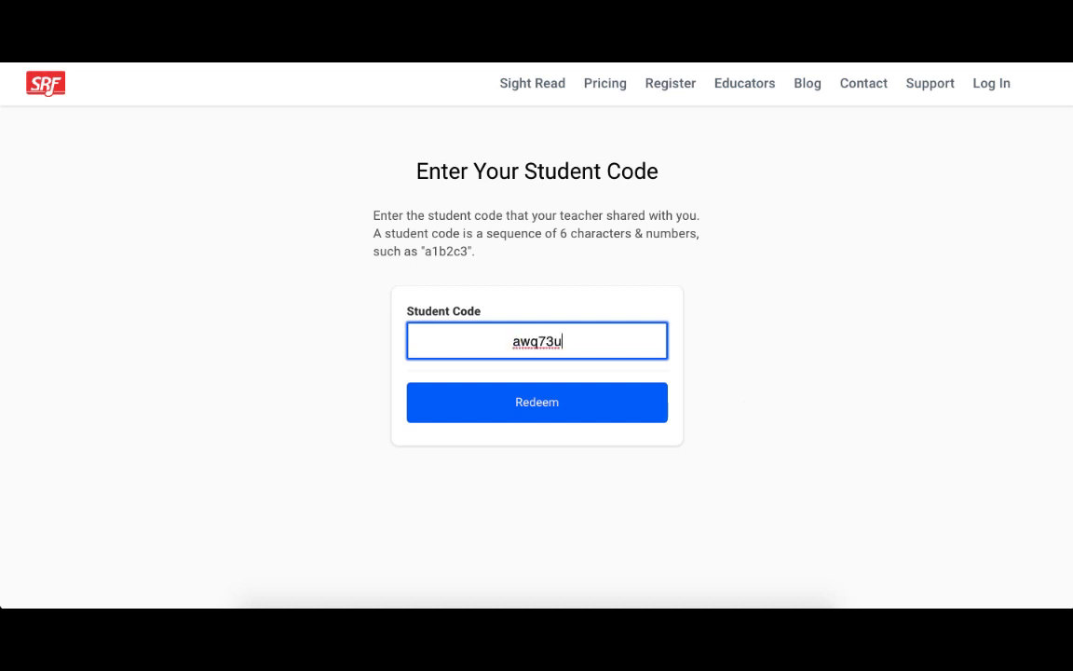
pyautogui.click(536, 402)
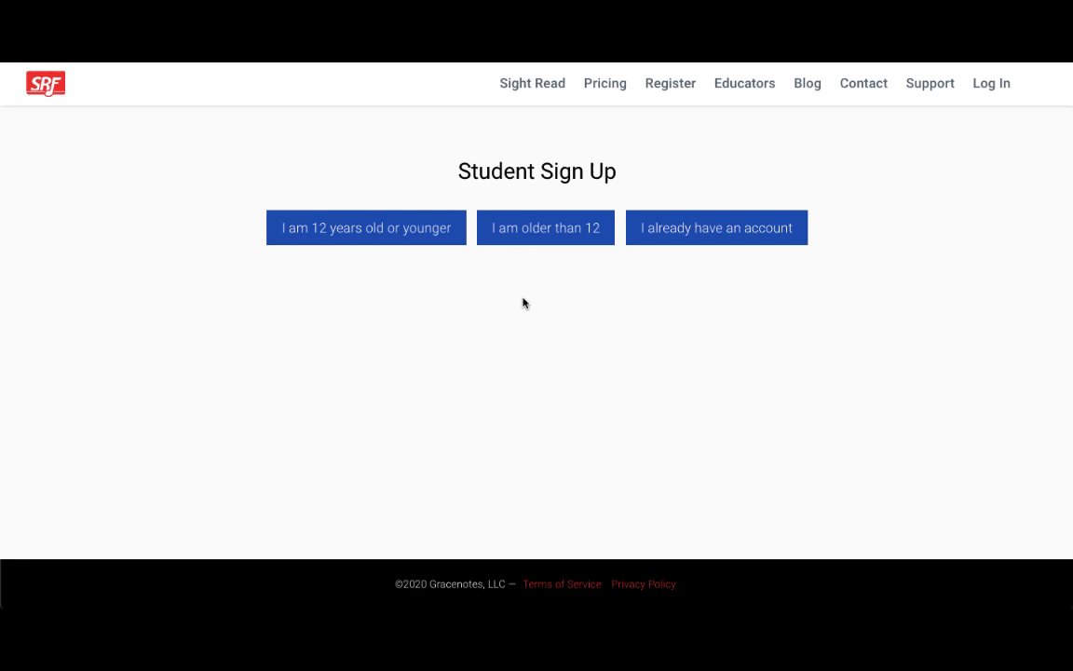
pyautogui.click(366, 227)
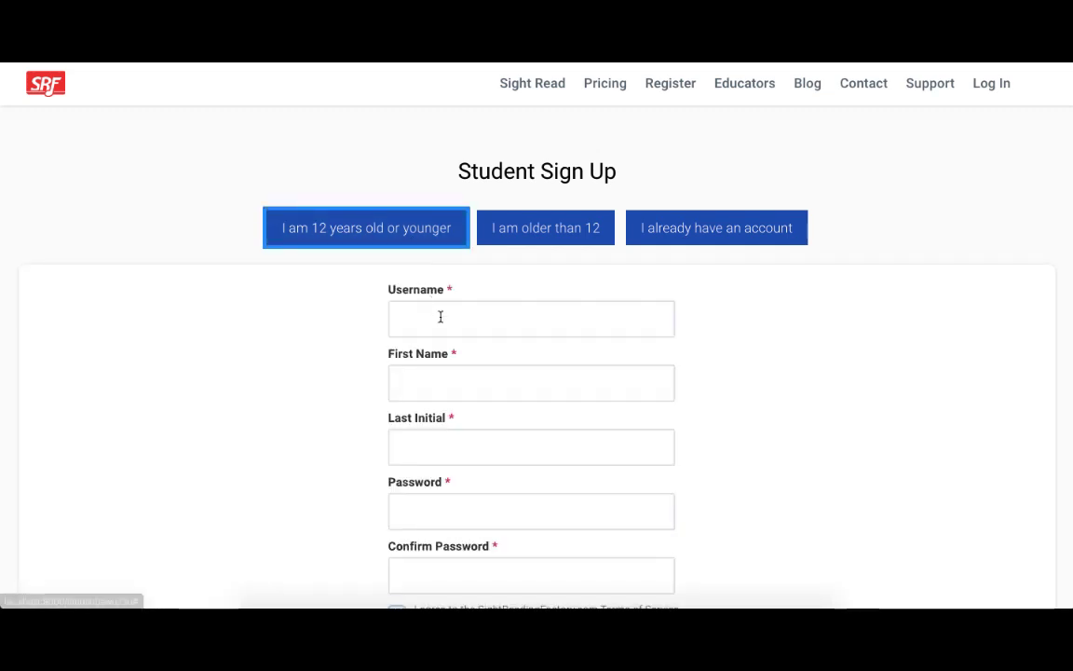
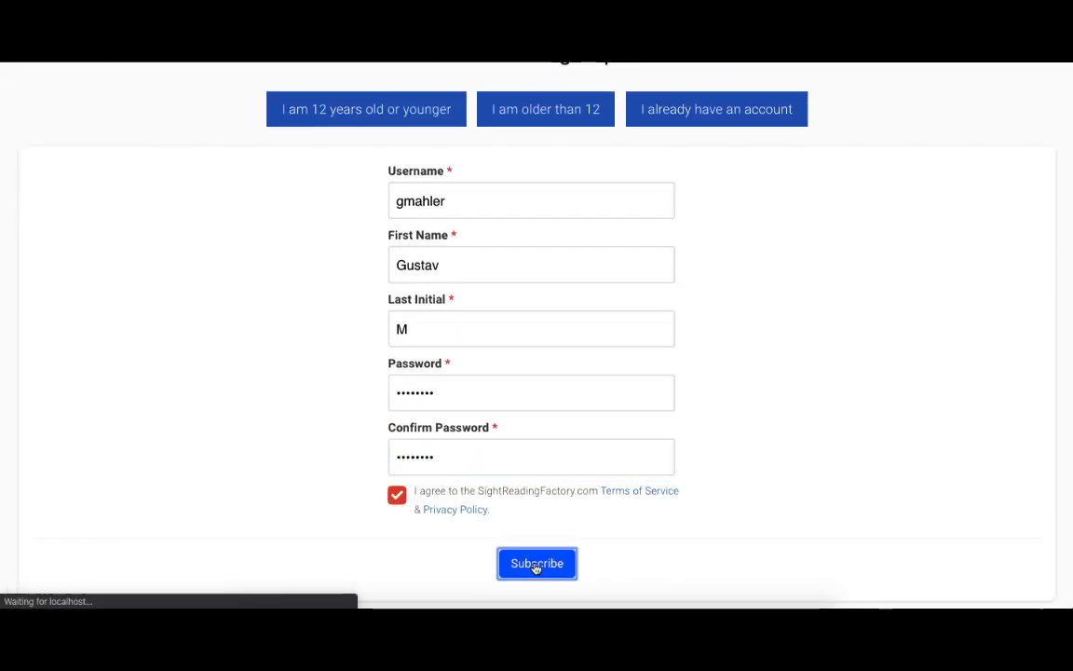
pyautogui.click(537, 563)
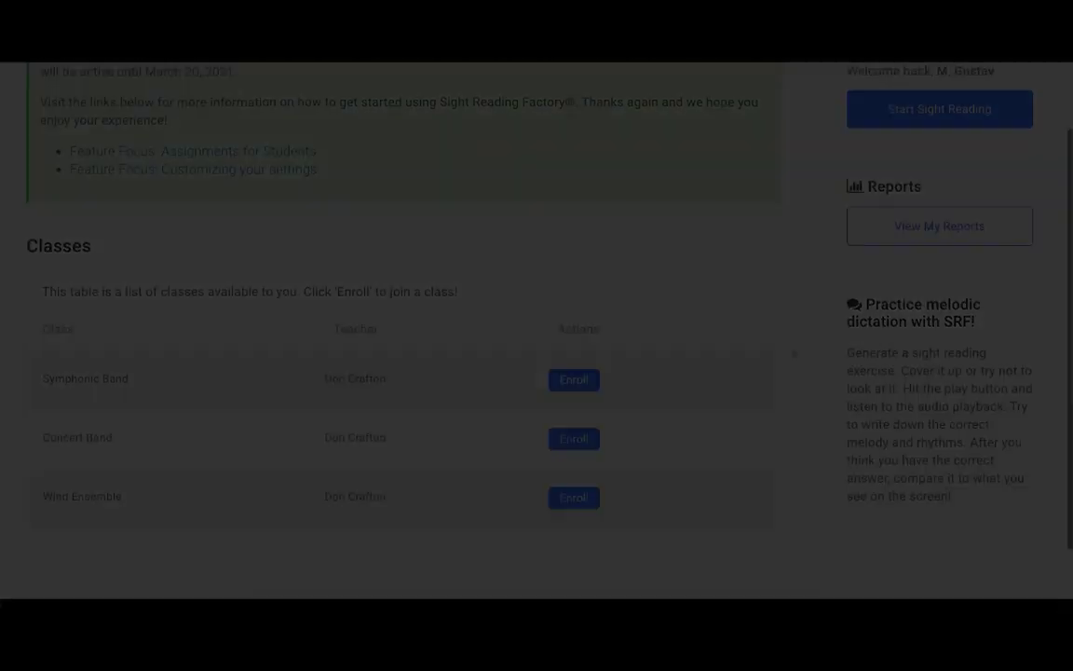
# Draft a teacher class titled 'Test Class' with description '1st Period'
pyautogui.click(364, 83)
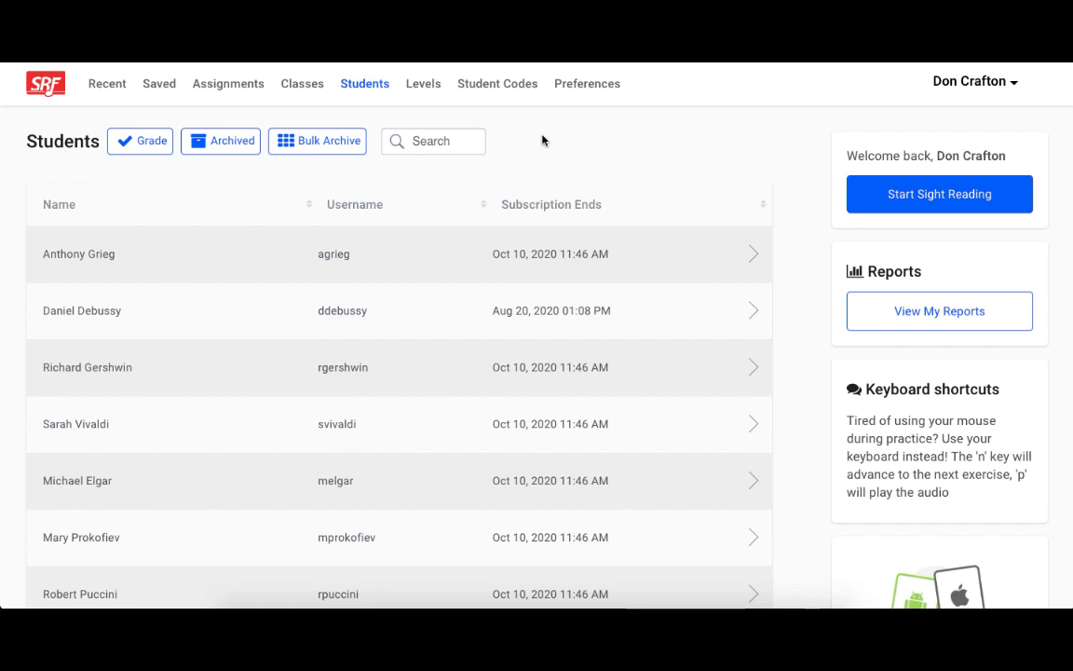
pyautogui.moveTo(302, 83)
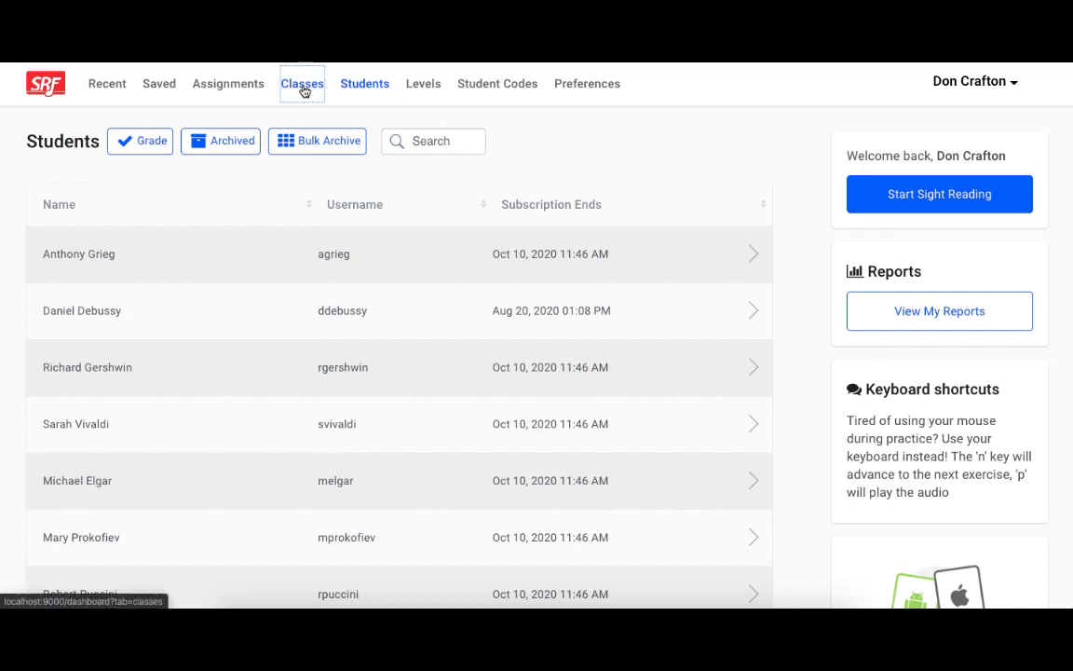
pyautogui.click(302, 83)
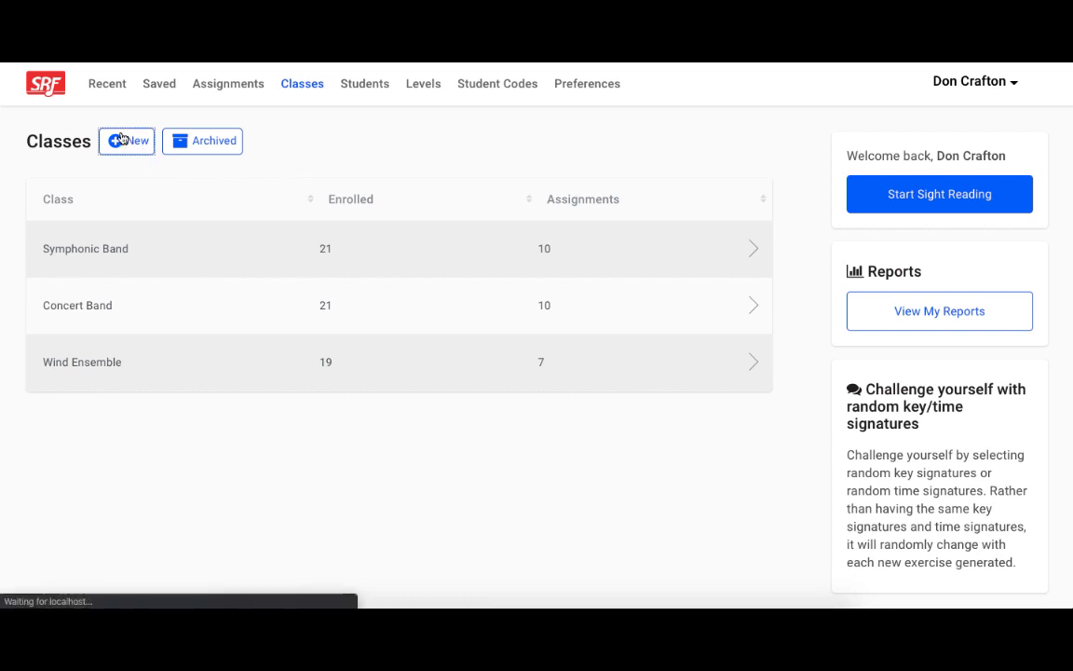
pyautogui.click(127, 141)
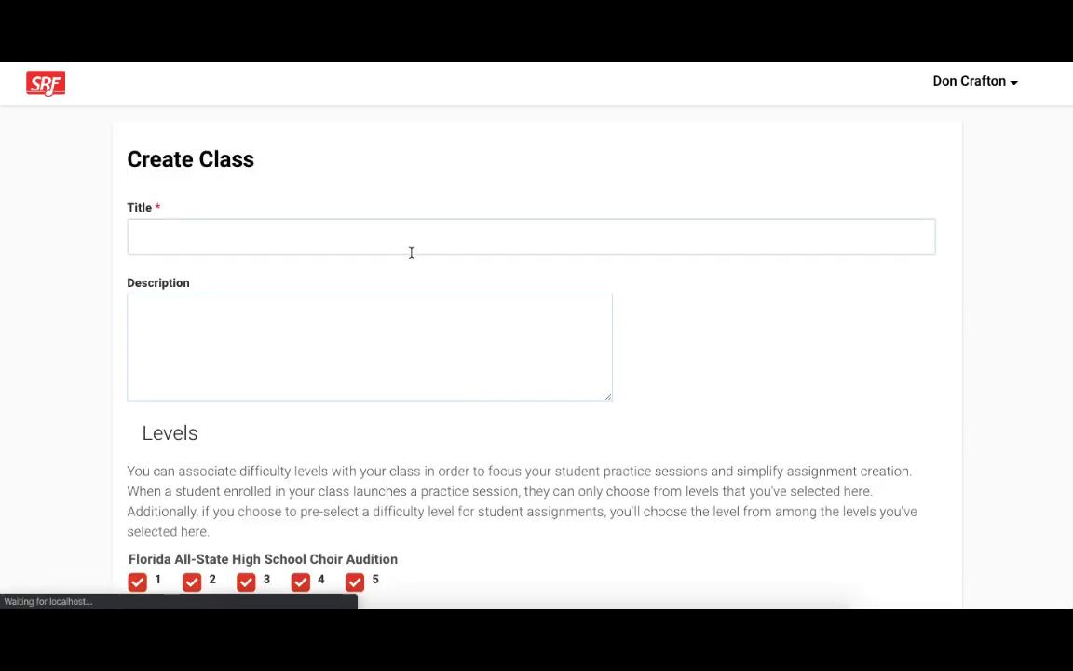
pyautogui.write('Test Class')
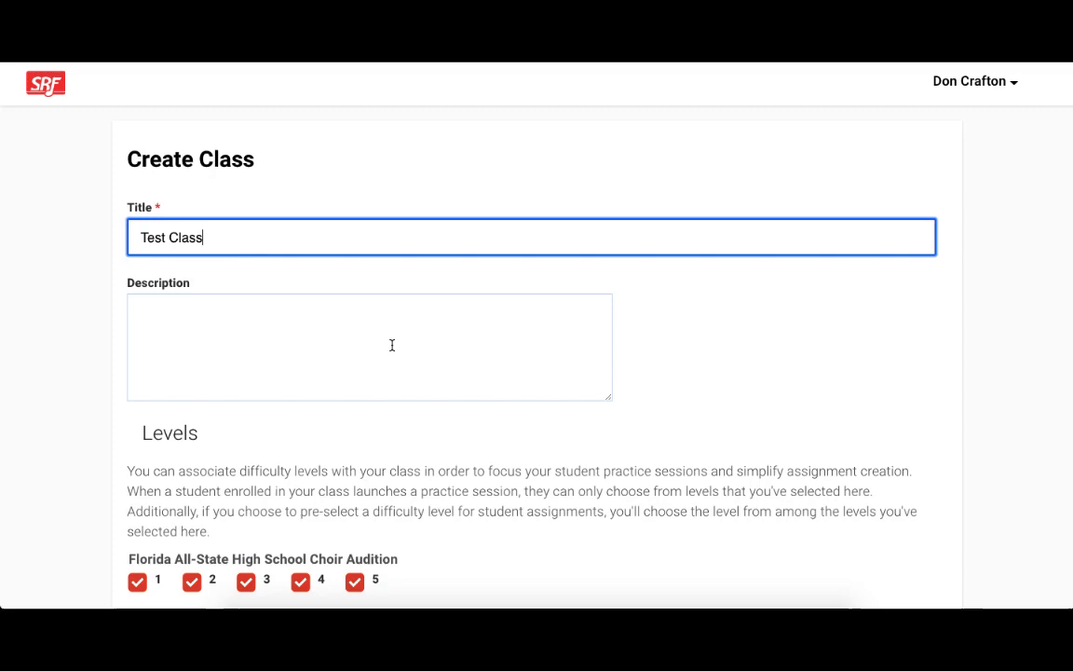
pyautogui.write('1st Period')
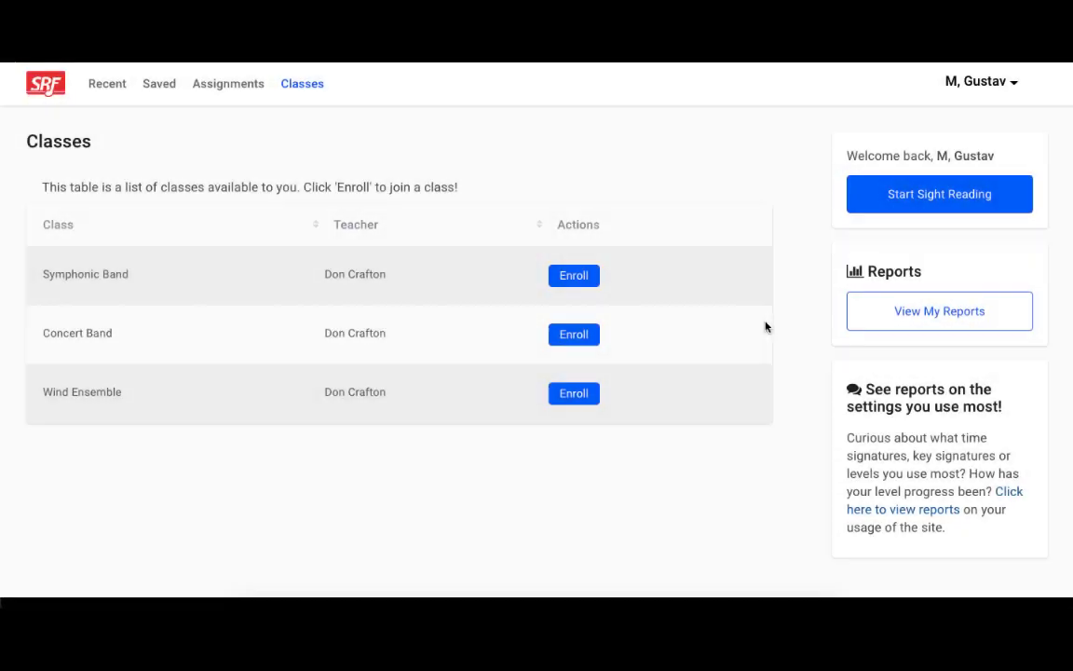
pyautogui.moveTo(581, 393)
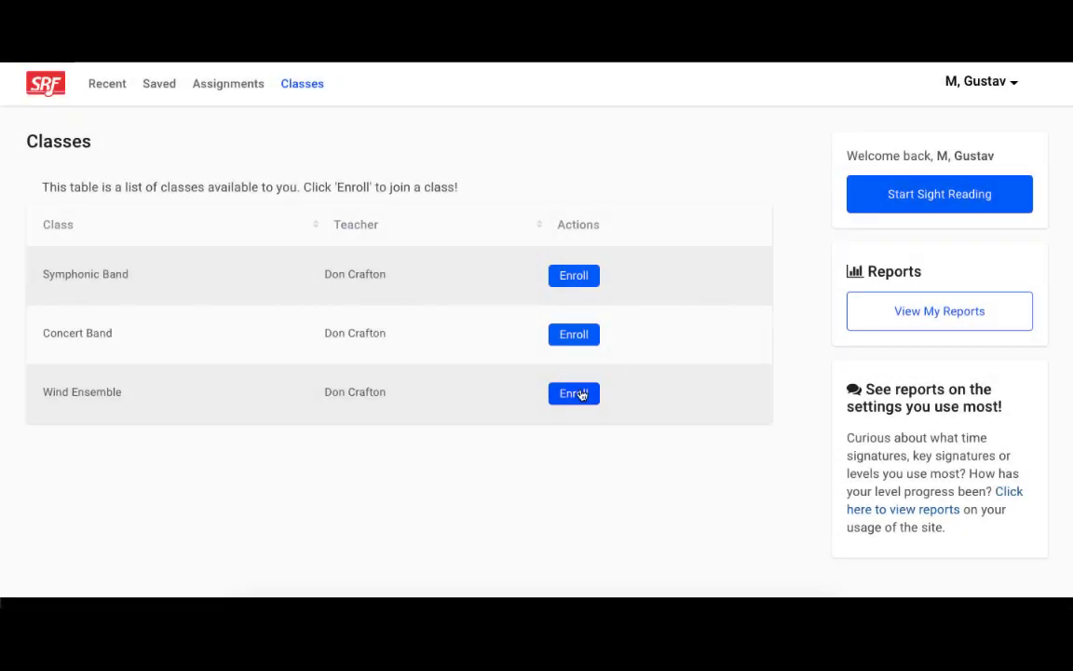
# Enroll the student in Wind Ensemble
pyautogui.click(574, 393)
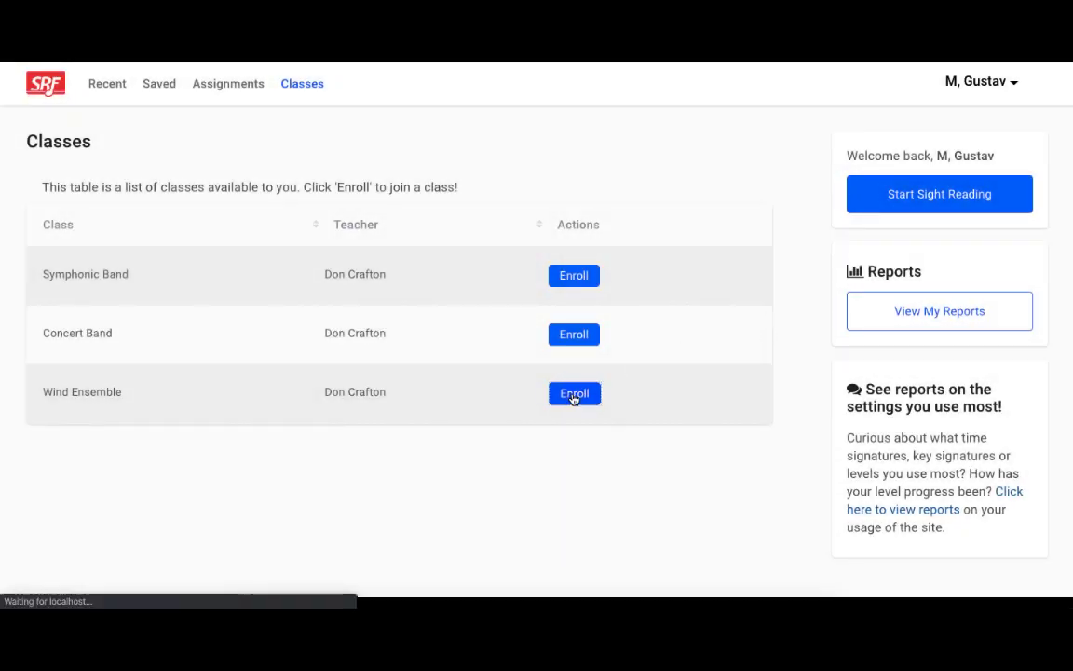
pyautogui.click(573, 393)
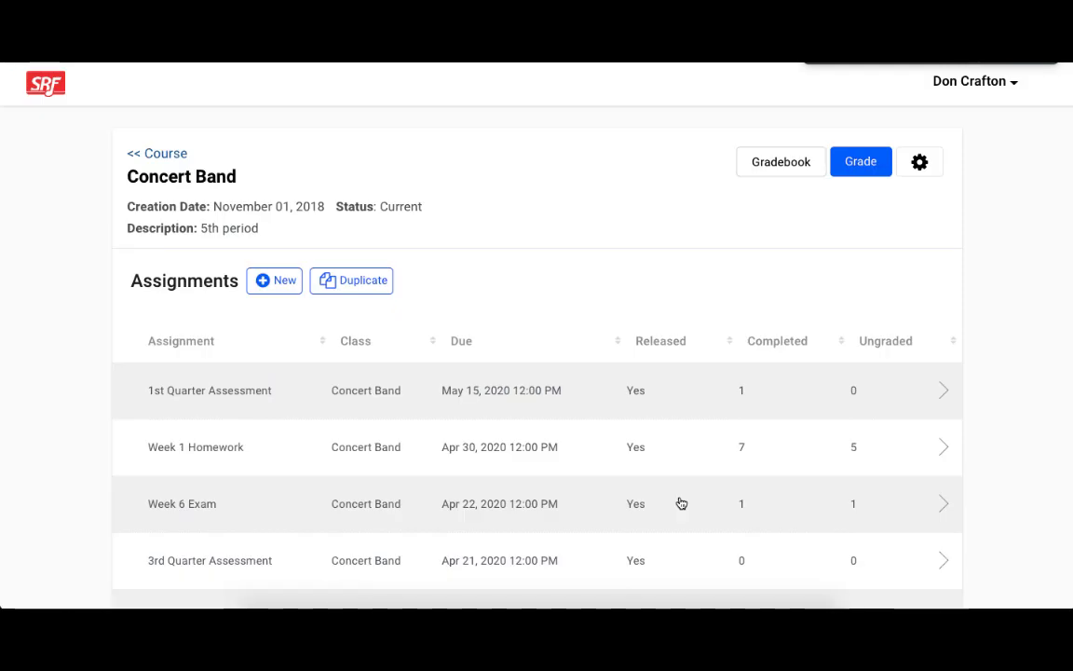
# Start a Concert Band assignment due 2020-04-16 at level 2
pyautogui.click(156, 153)
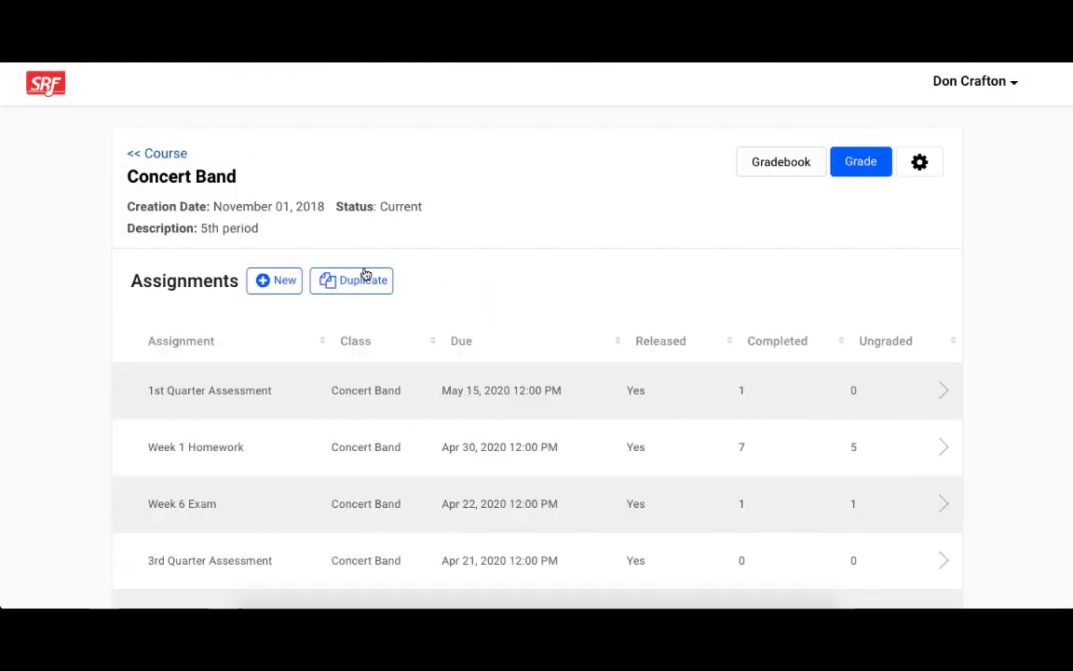
pyautogui.click(274, 279)
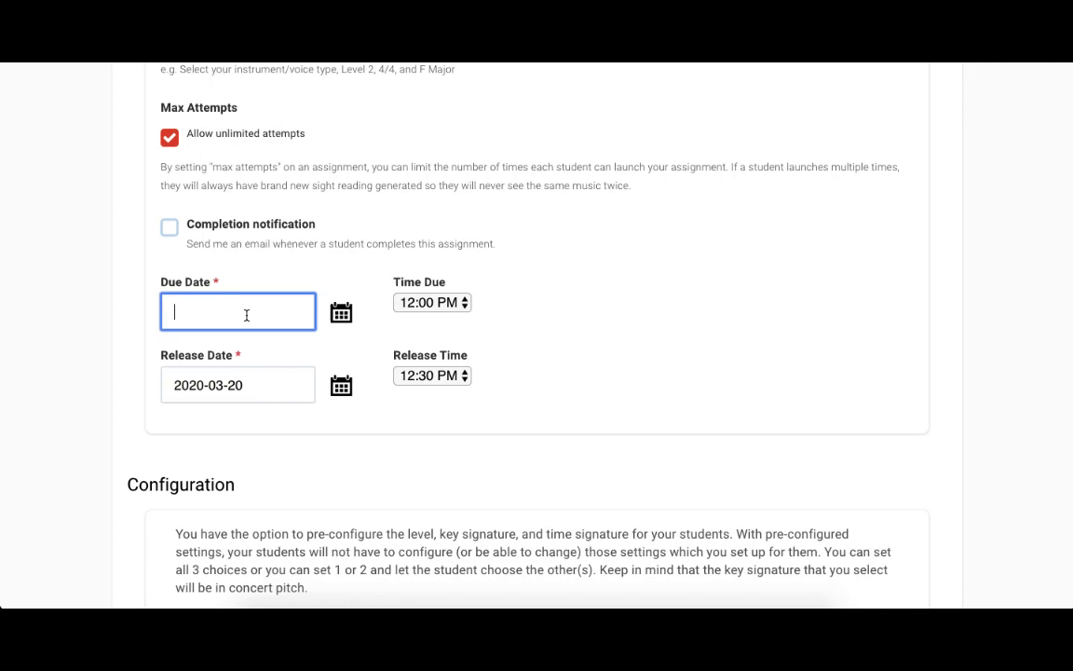
pyautogui.write('2020-04-16')
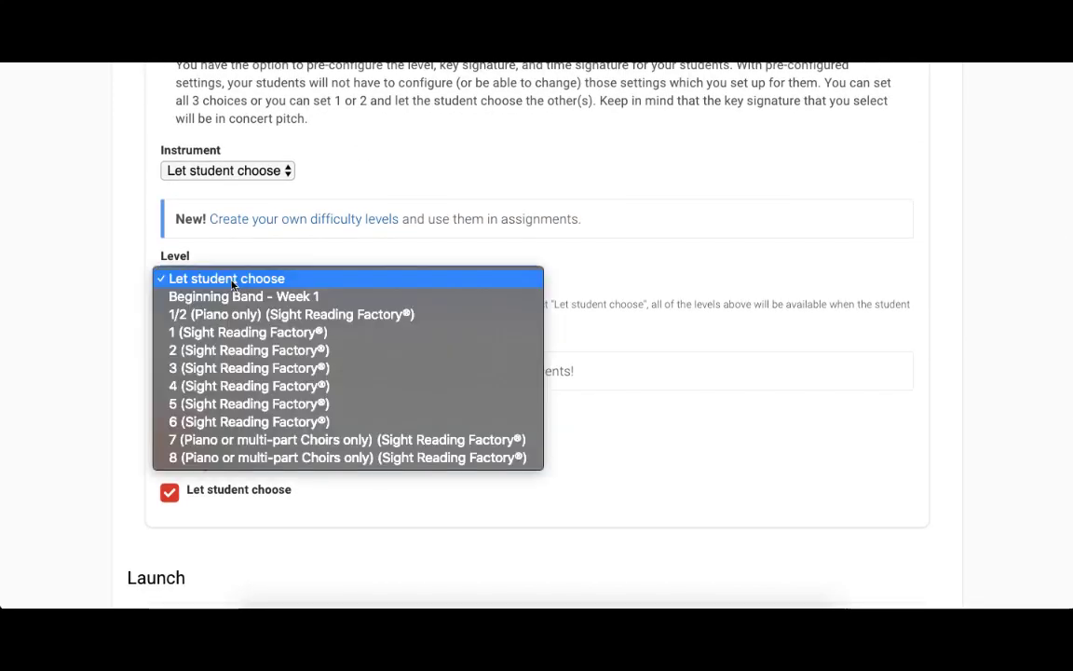
pyautogui.click(248, 349)
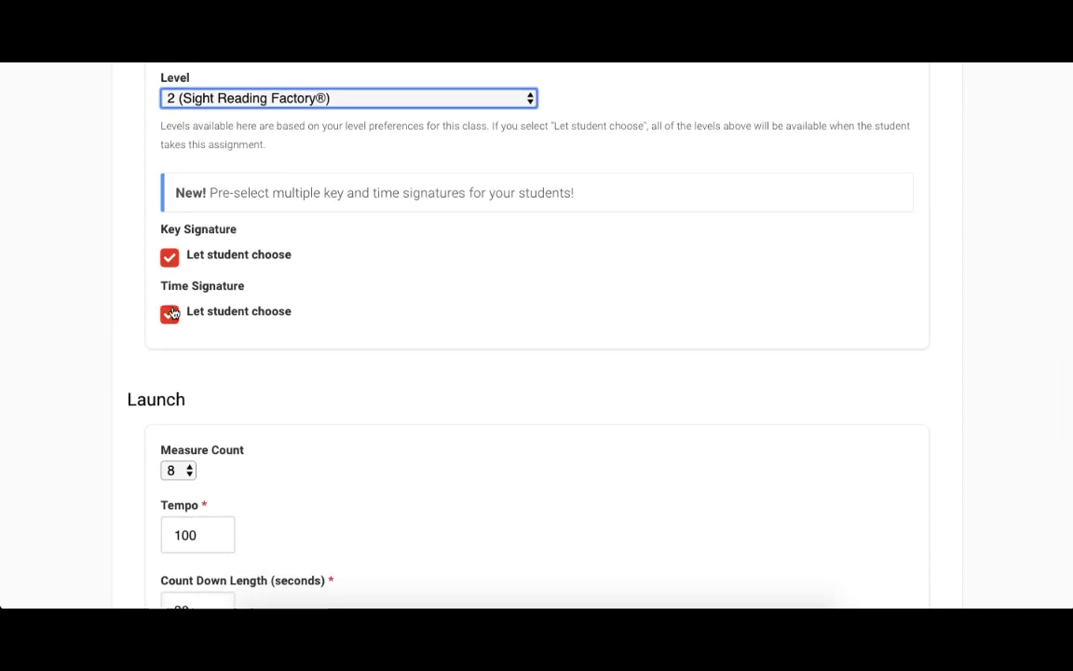
pyautogui.click(170, 313)
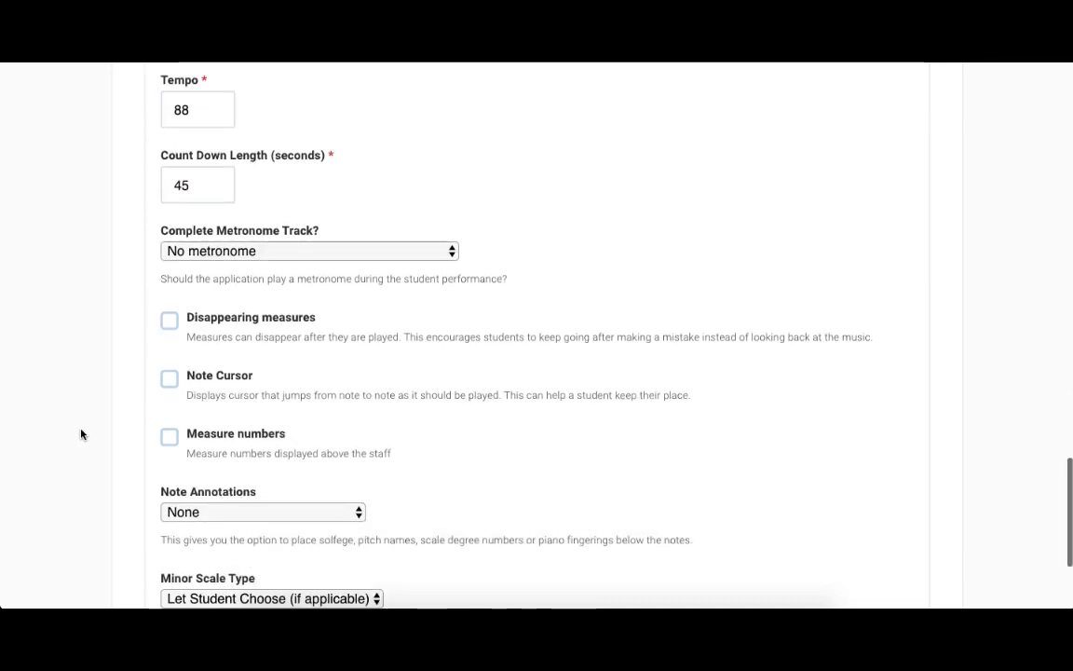
# Add measure numbers and Movable Do & La Based Minor annotations, then save
pyautogui.click(310, 251)
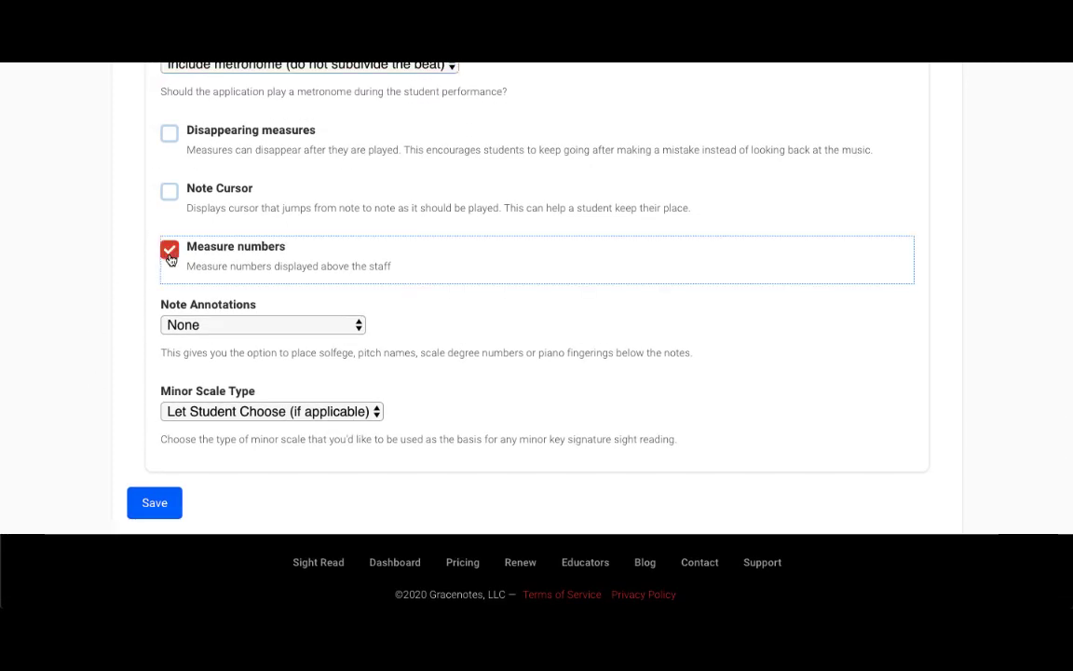
pyautogui.click(263, 324)
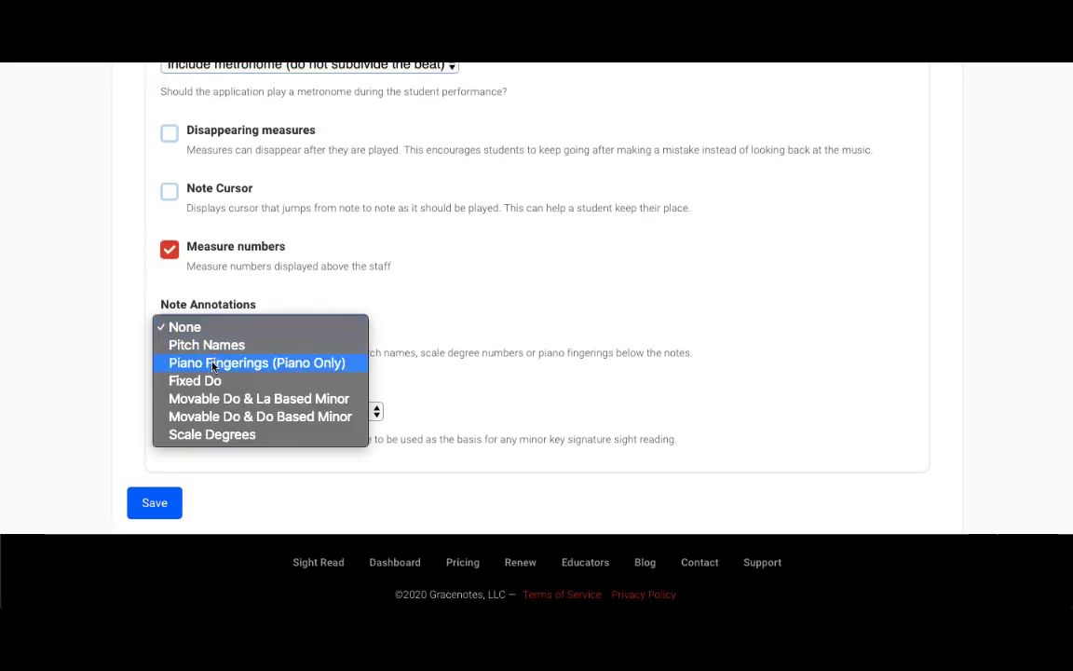
pyautogui.click(258, 398)
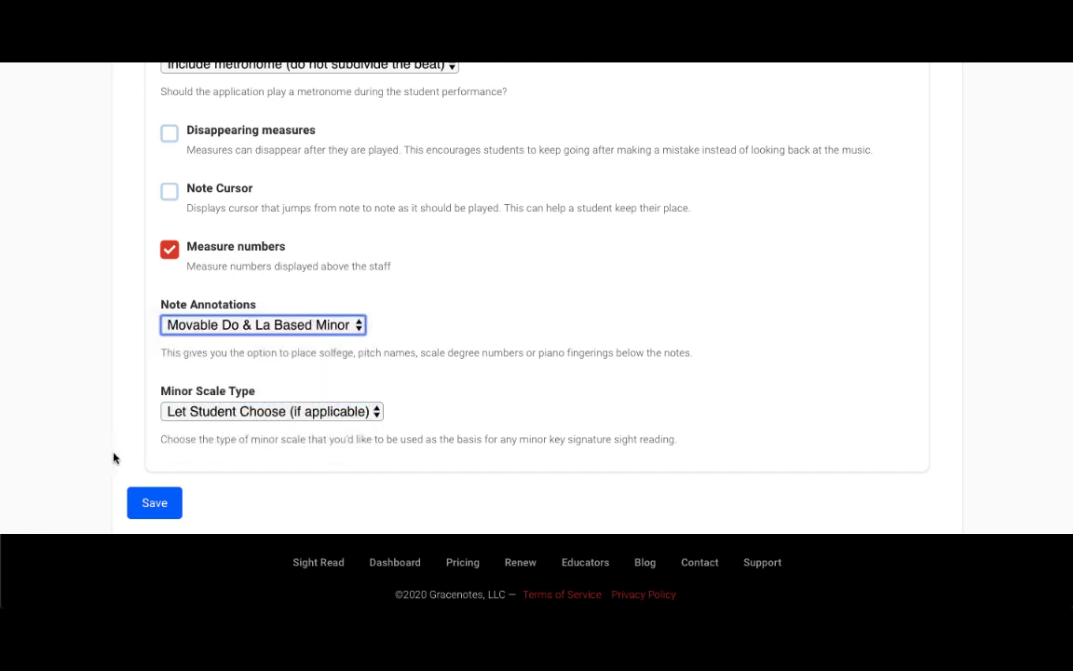
pyautogui.click(154, 502)
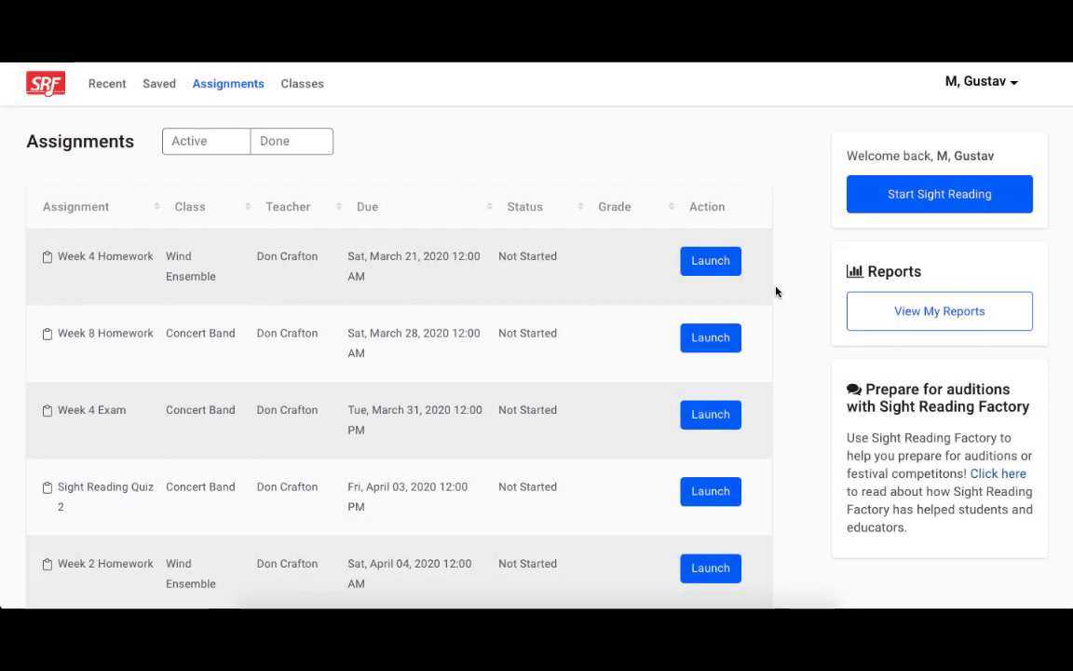
# Launch Assignment 1, due April 16, 2020, from the student's list
pyautogui.scroll(-3)
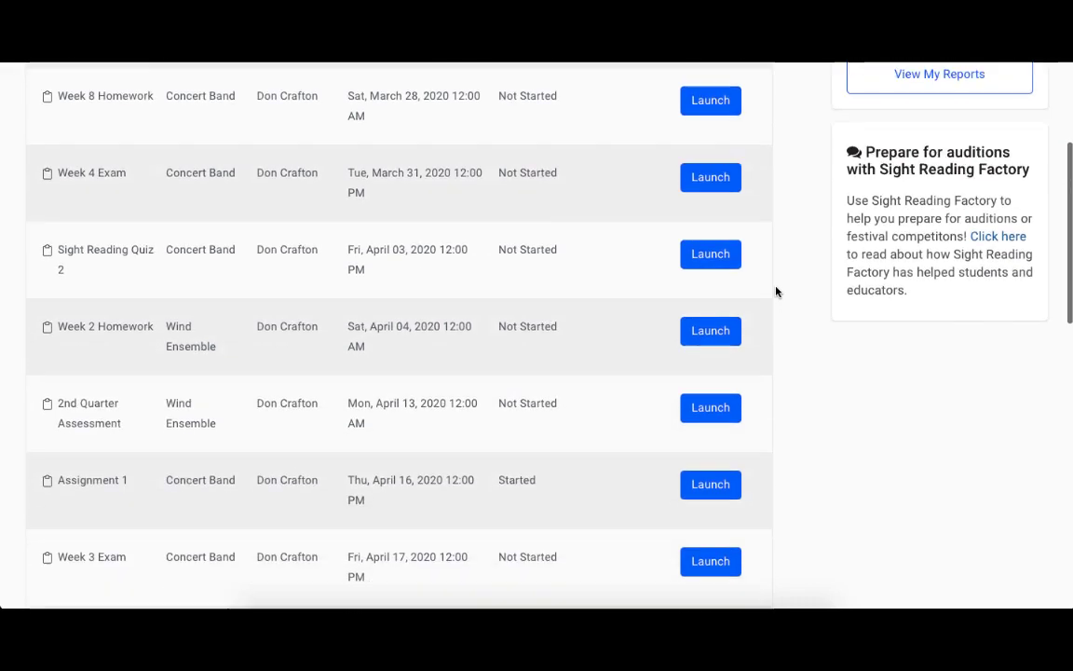
pyautogui.scroll(-3)
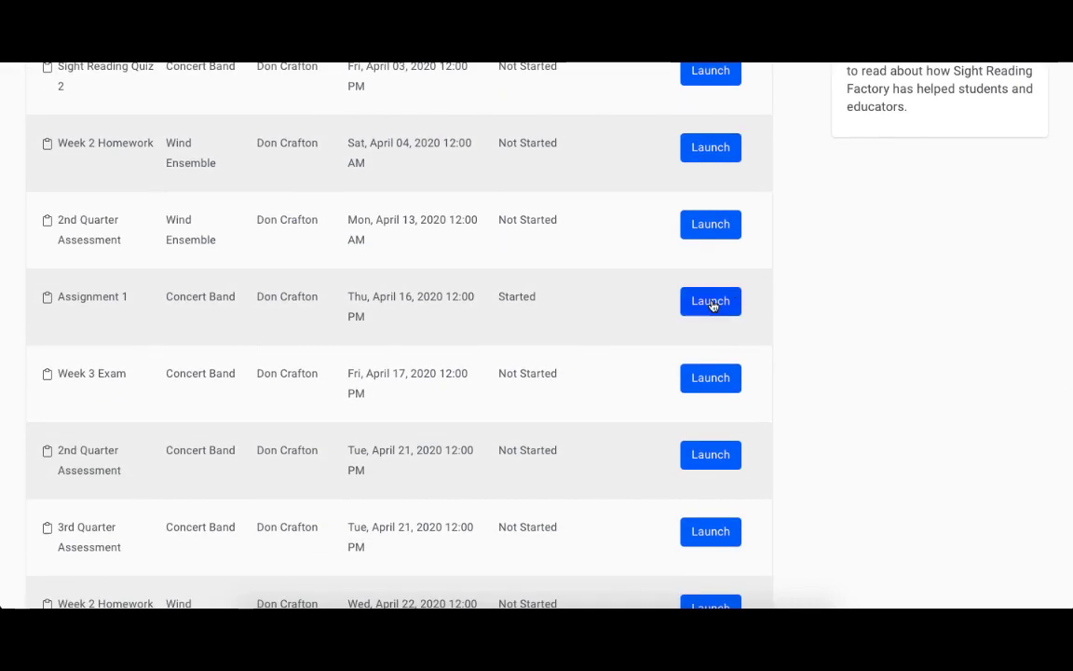
pyautogui.click(710, 301)
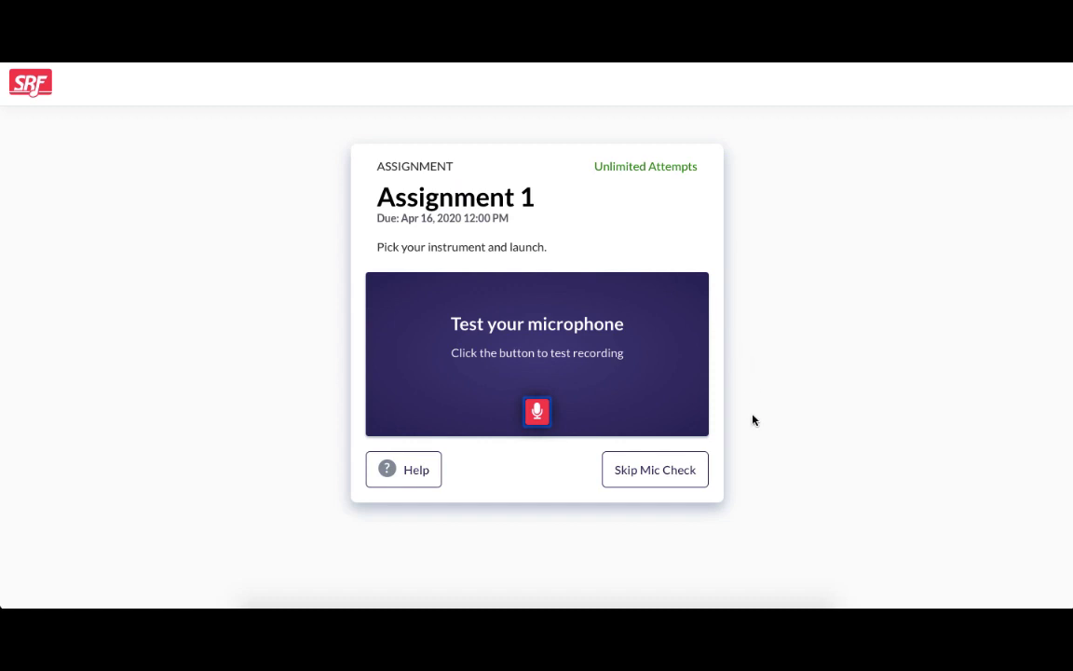
# Skip the mic check, choose Bass, and start Assignment 1
pyautogui.click(655, 470)
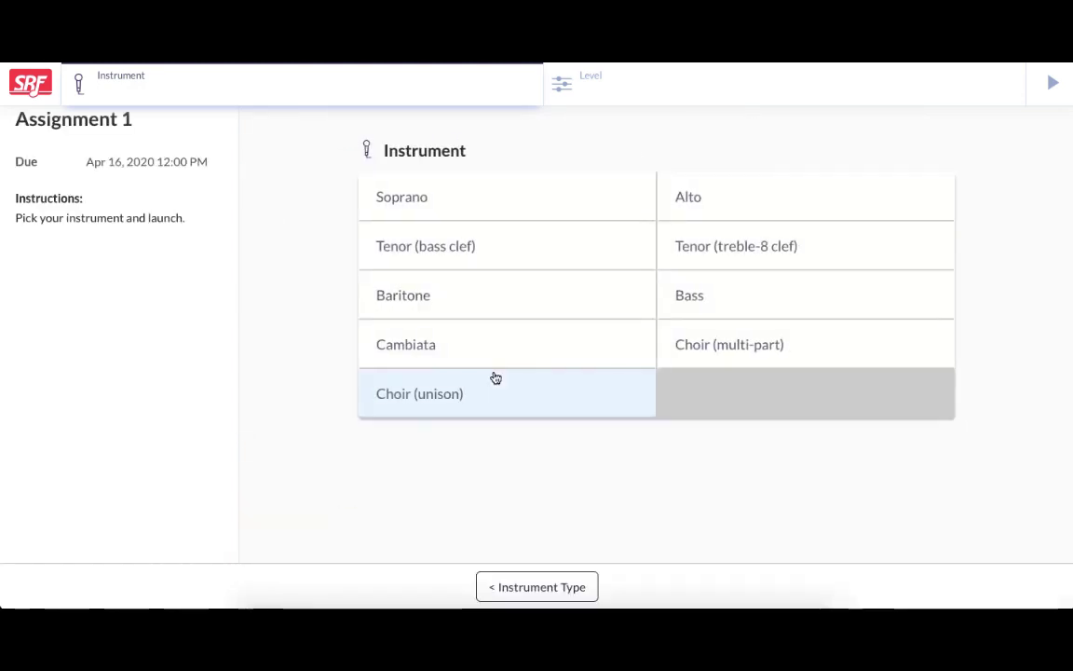
pyautogui.click(690, 295)
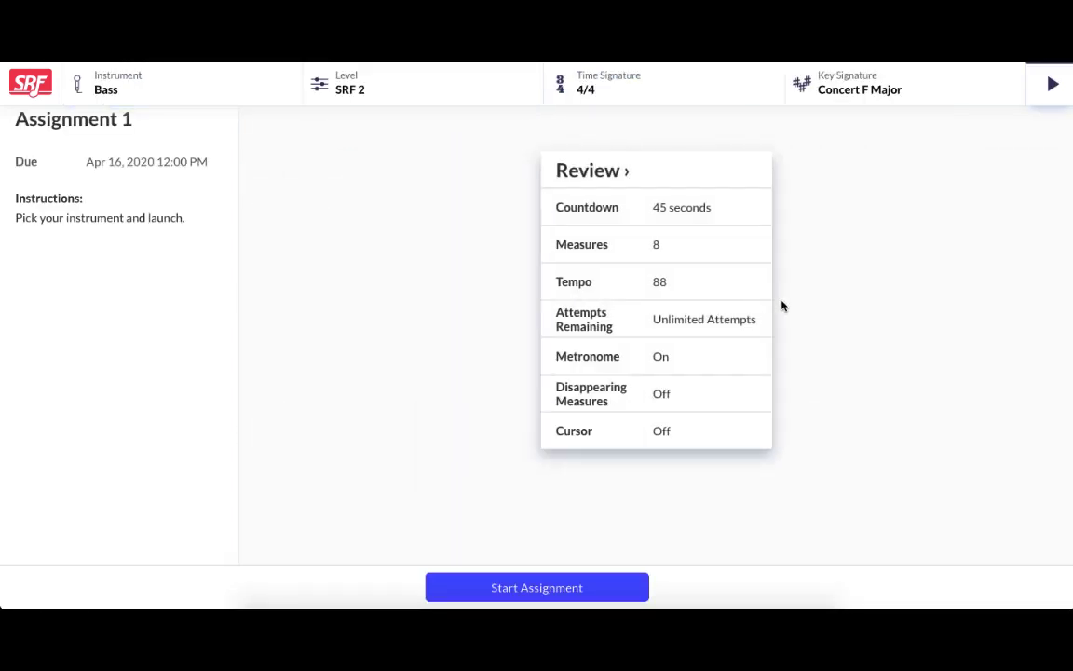
pyautogui.click(537, 587)
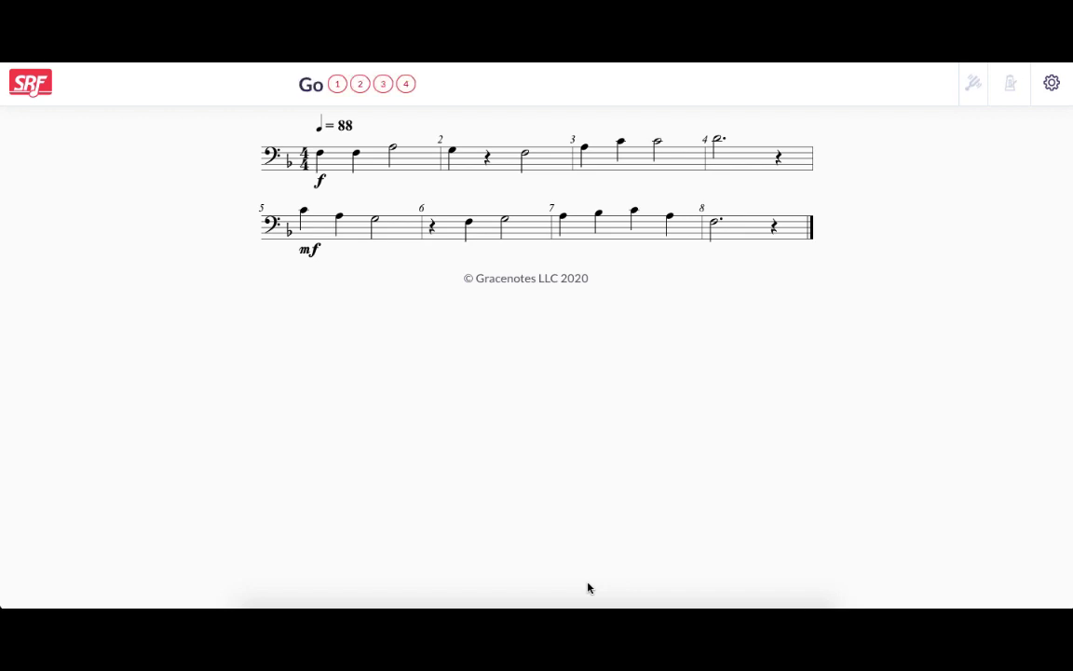
# Record and stop the Bass performance of the exercise
pyautogui.click(310, 84)
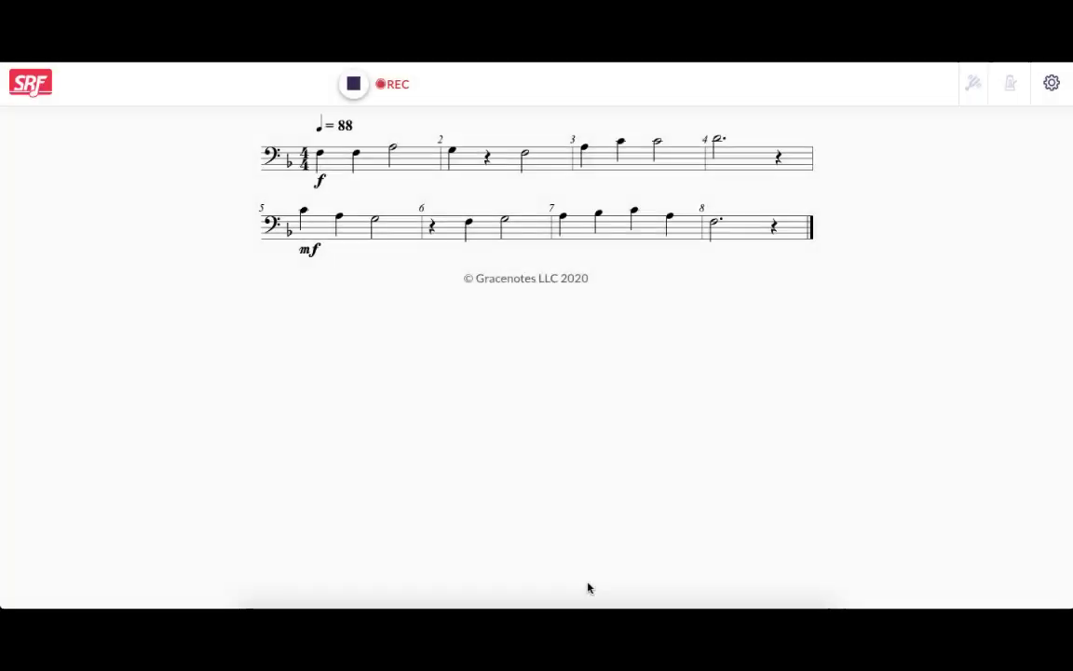
pyautogui.click(349, 82)
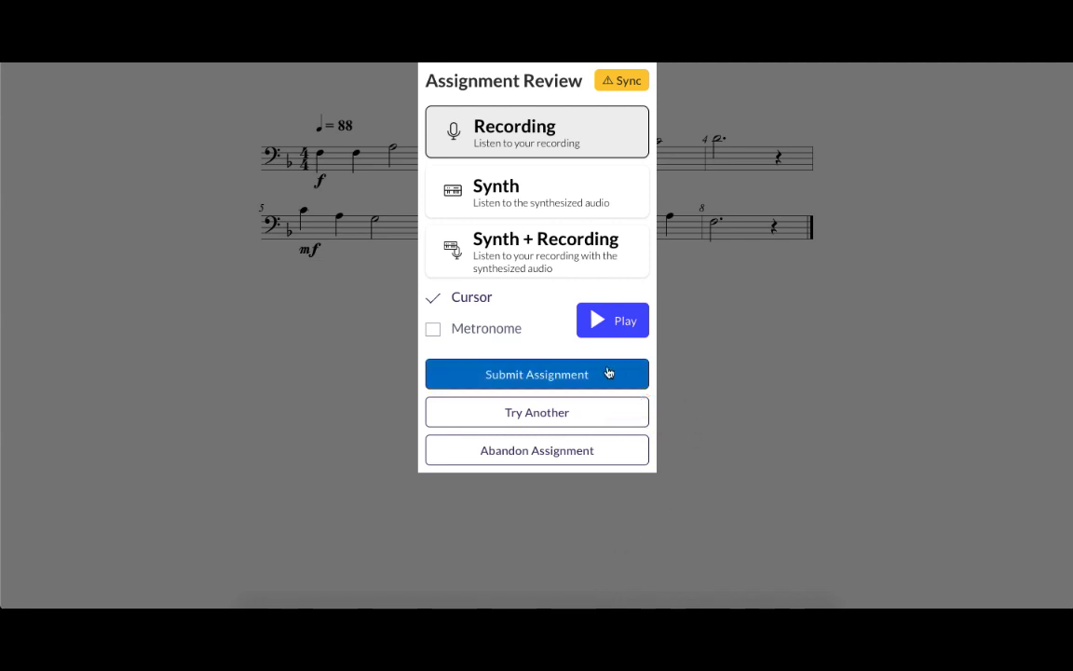
# Submit the Bass recording and confirm the upload
pyautogui.click(537, 374)
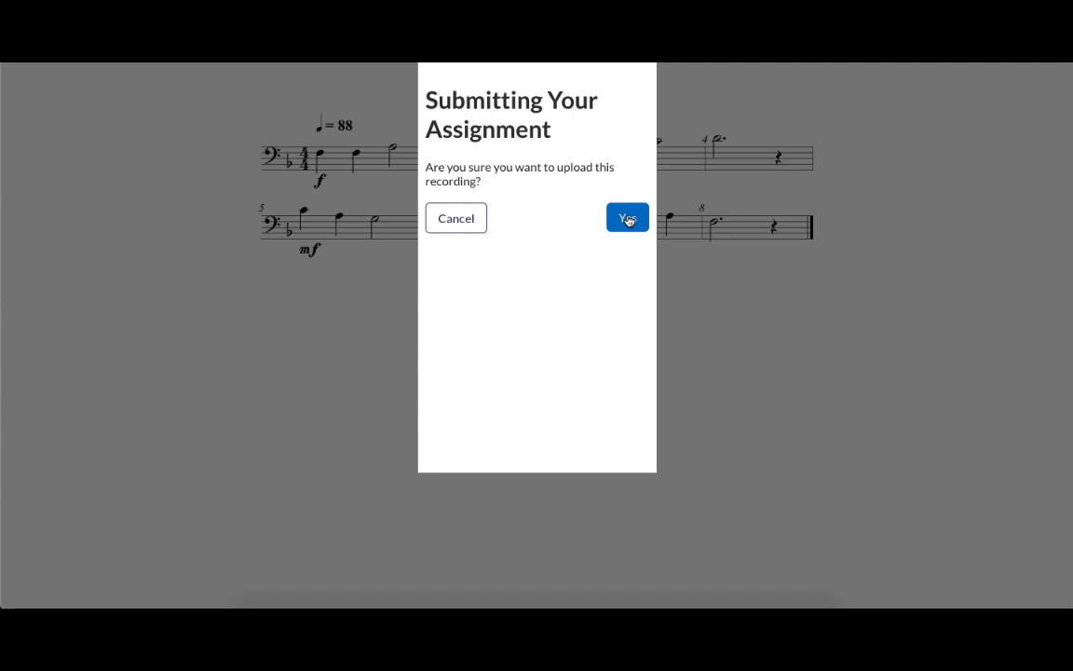
pyautogui.click(627, 217)
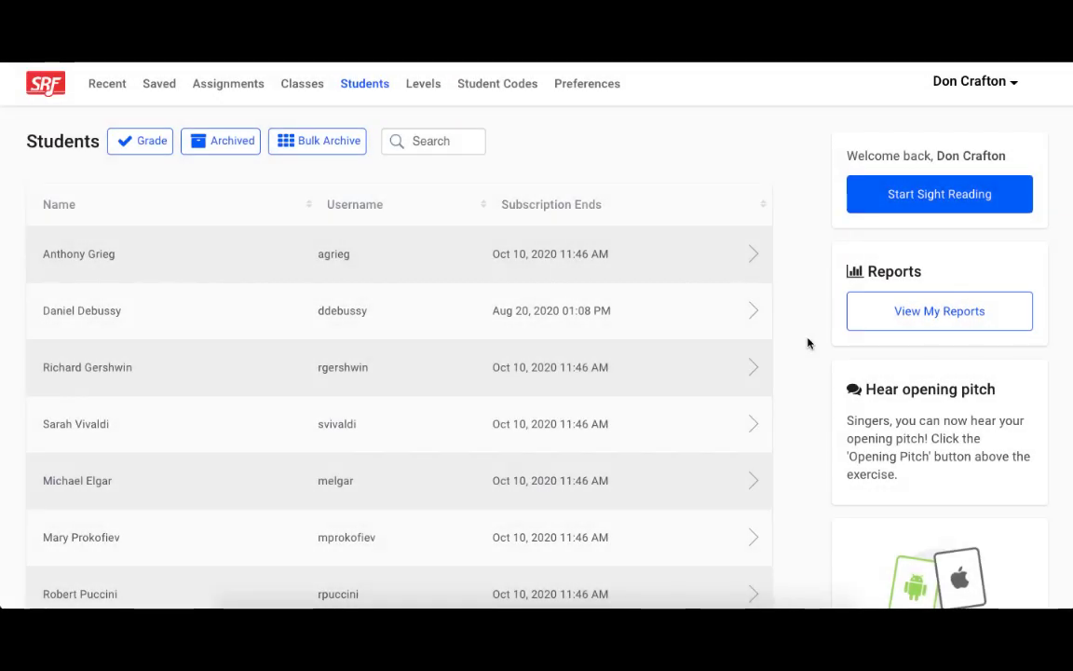
pyautogui.click(228, 83)
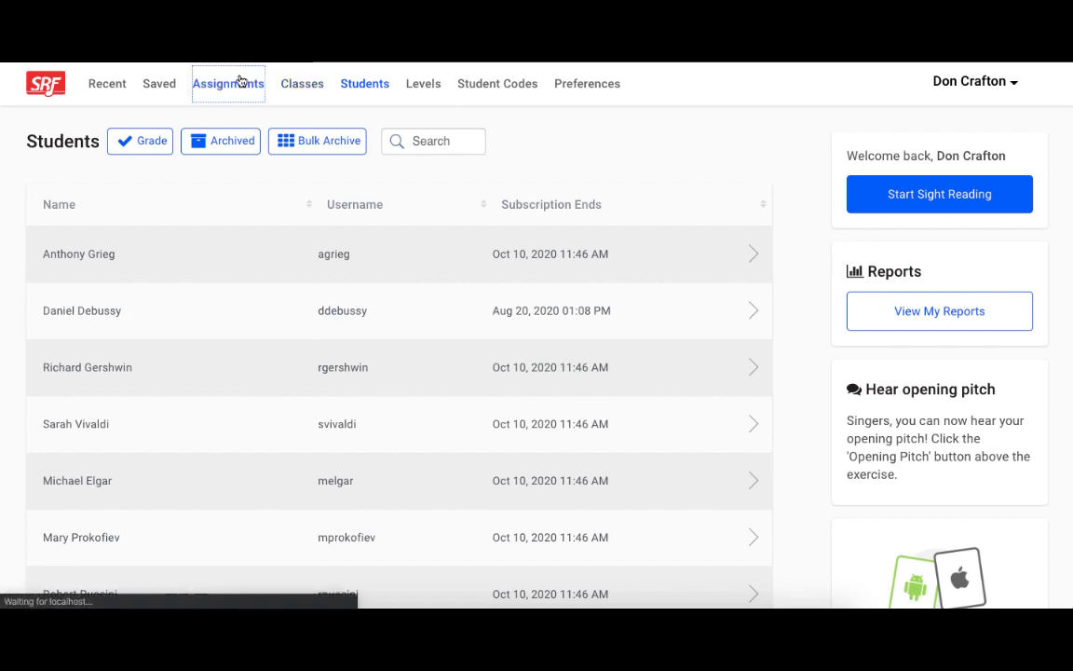
pyautogui.click(228, 83)
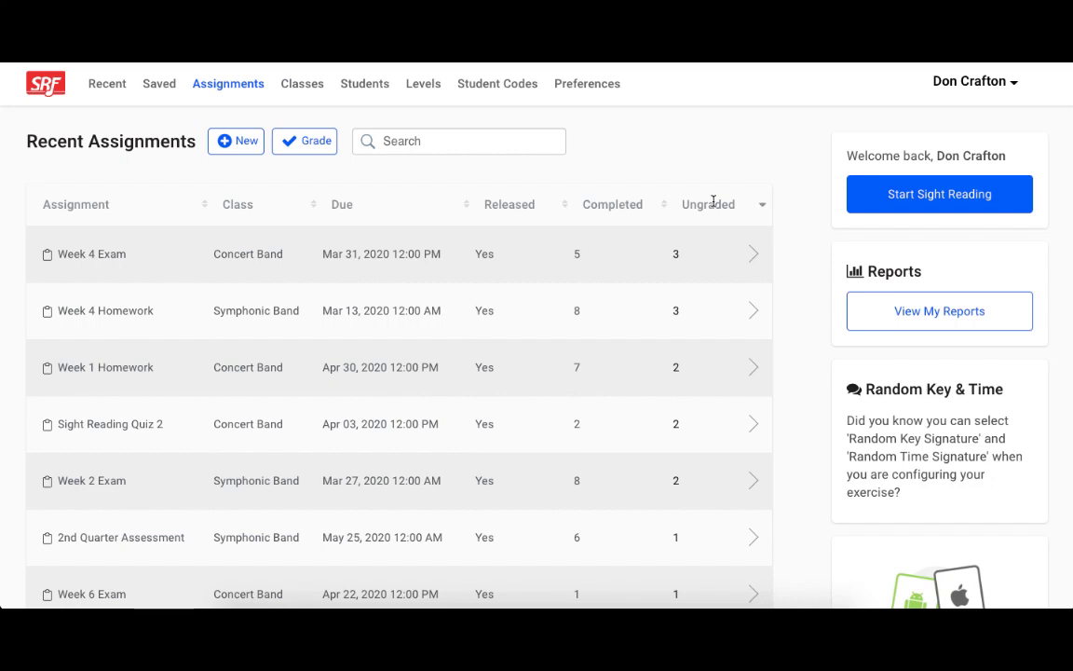
pyautogui.click(315, 141)
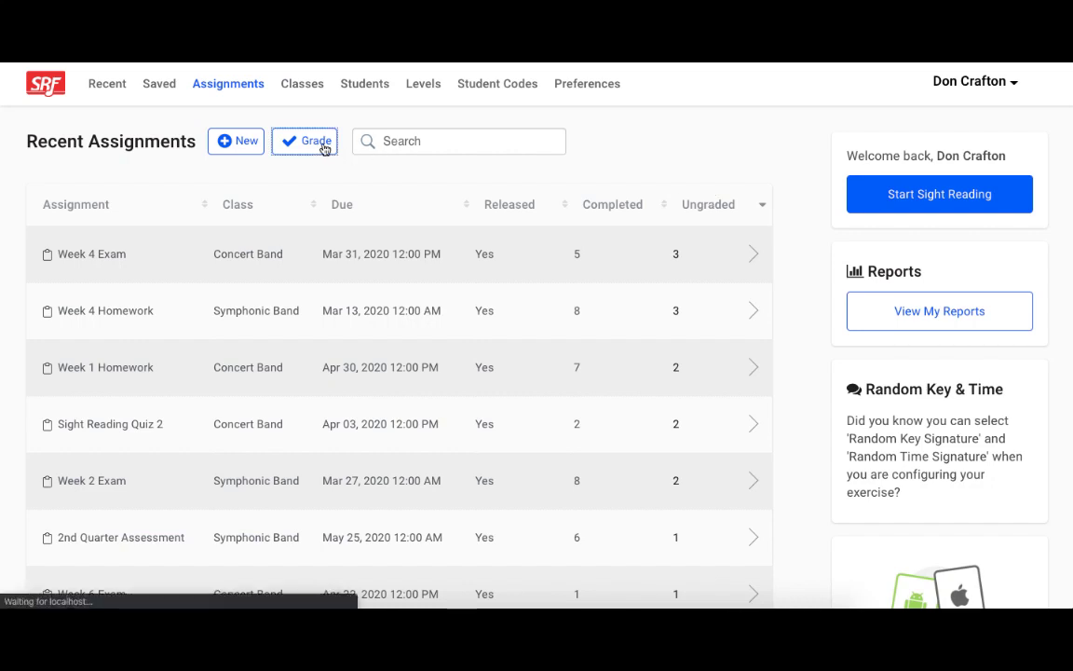
pyautogui.click(305, 141)
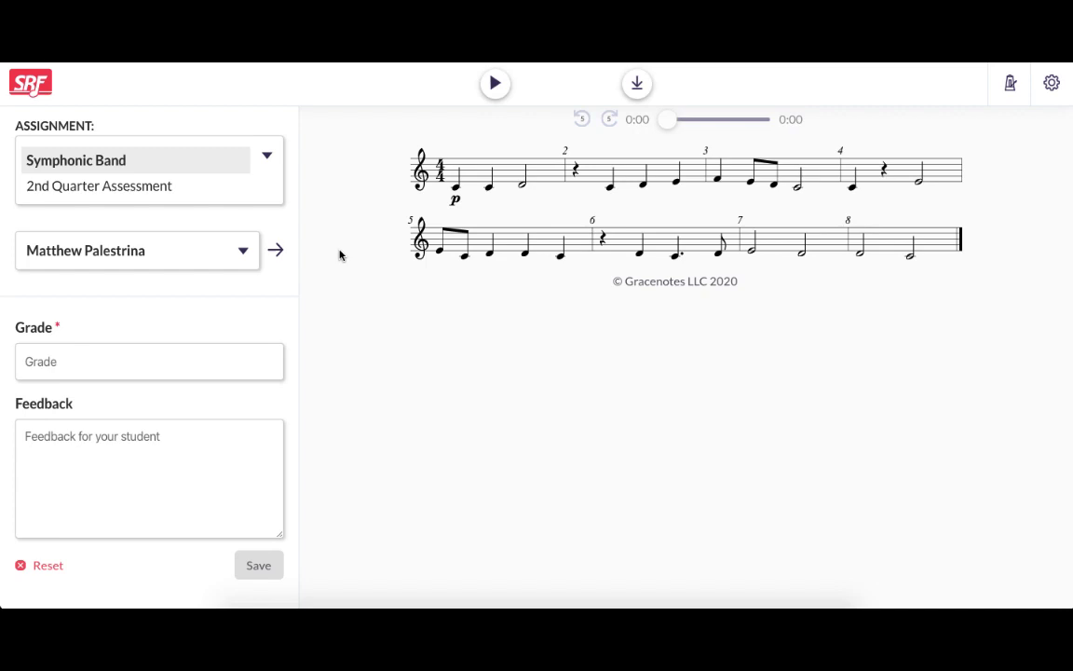
# Grade the 2nd Quarter Assessment A with feedback 'Great!' and save
pyautogui.click(149, 362)
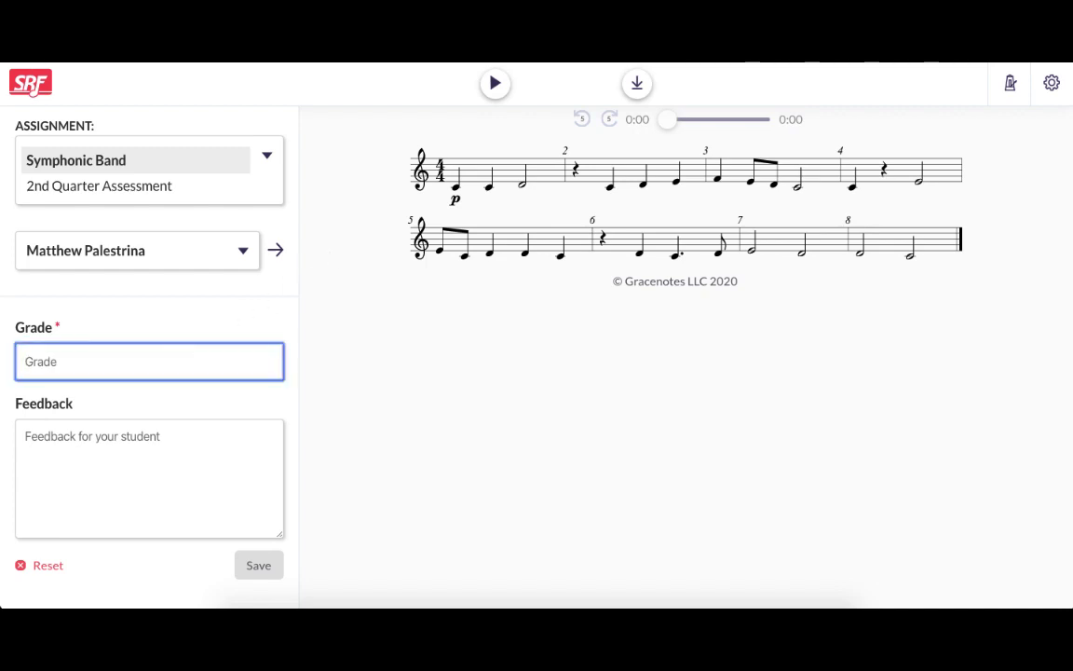
pyautogui.write('Great')
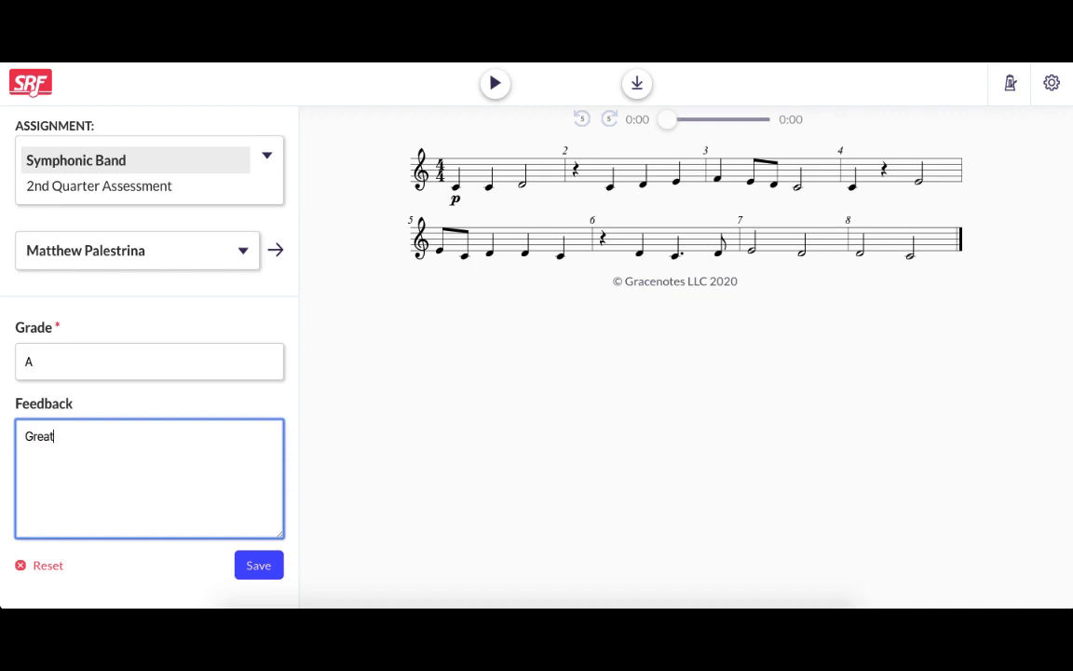
pyautogui.click(258, 565)
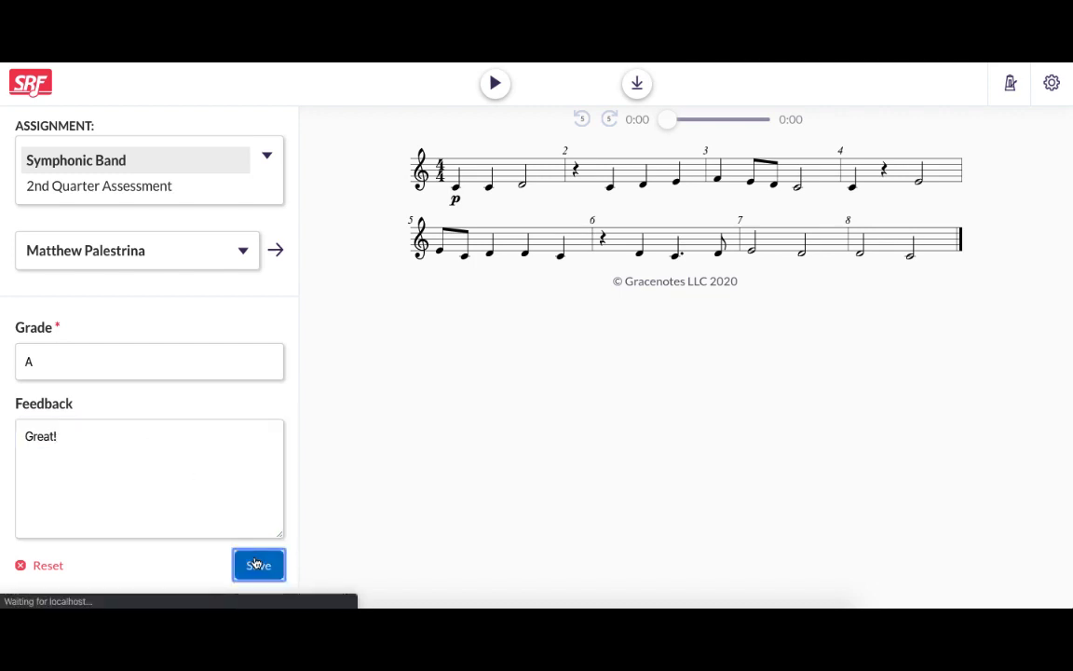
pyautogui.click(258, 564)
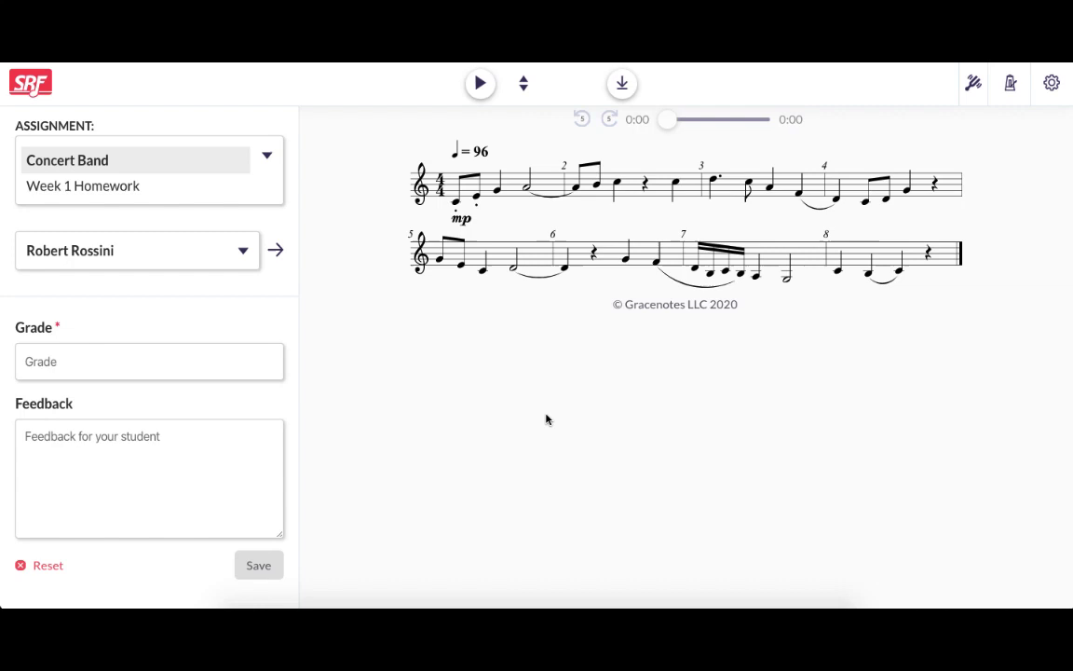
pyautogui.moveTo(31, 86)
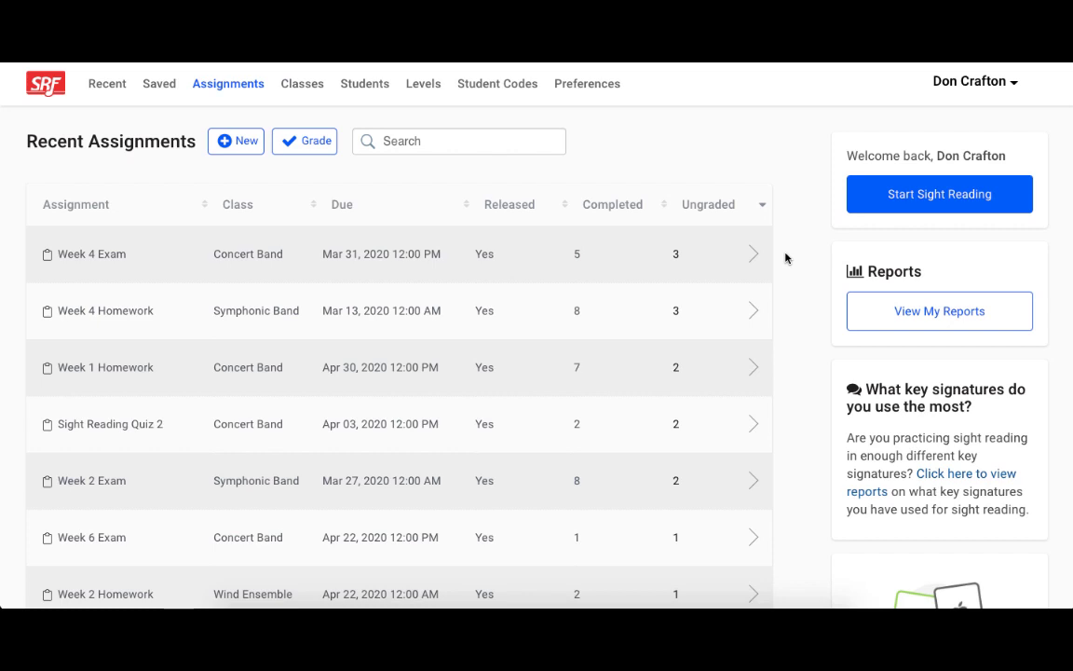
pyautogui.moveTo(872, 309)
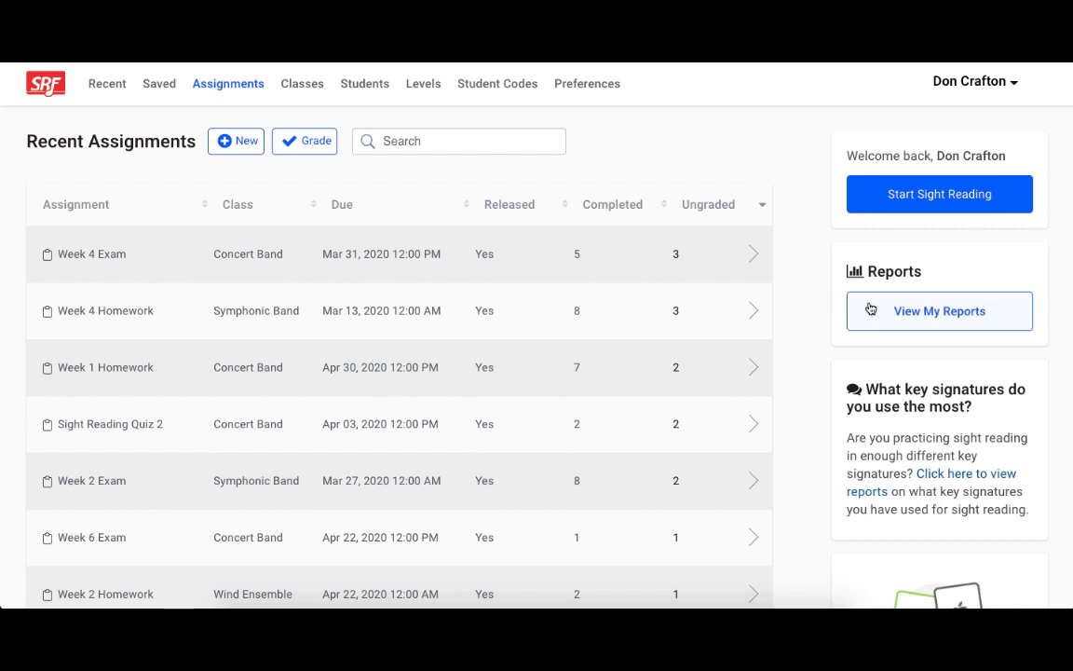
# Open the teacher reports and switch the report type via Configurations to Sessions, scrolling through the table
pyautogui.click(939, 312)
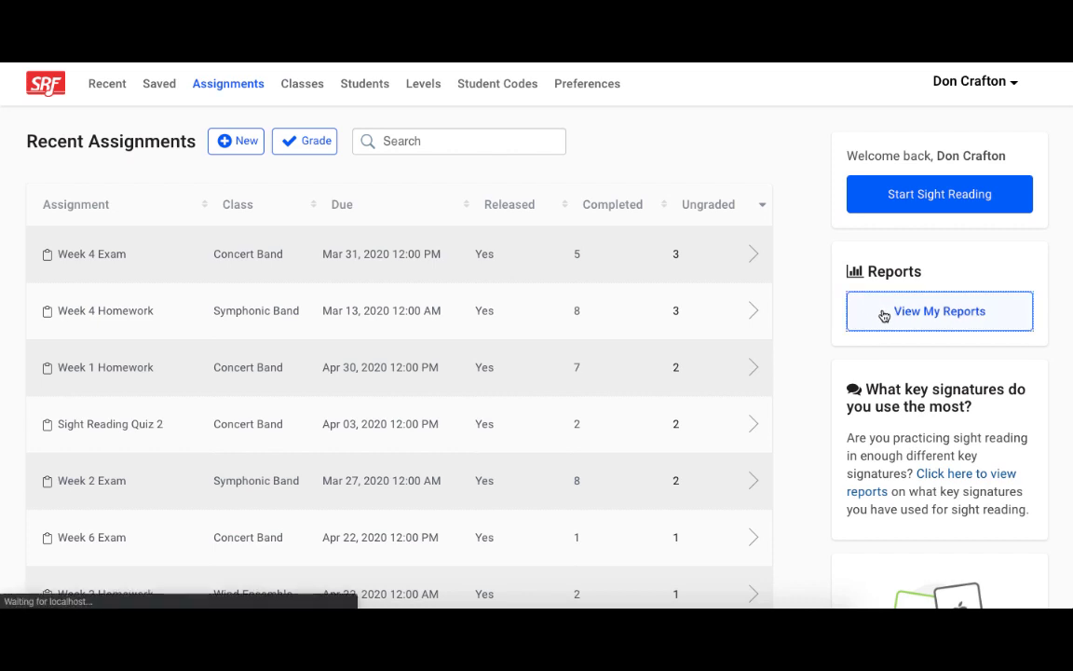
pyautogui.click(940, 312)
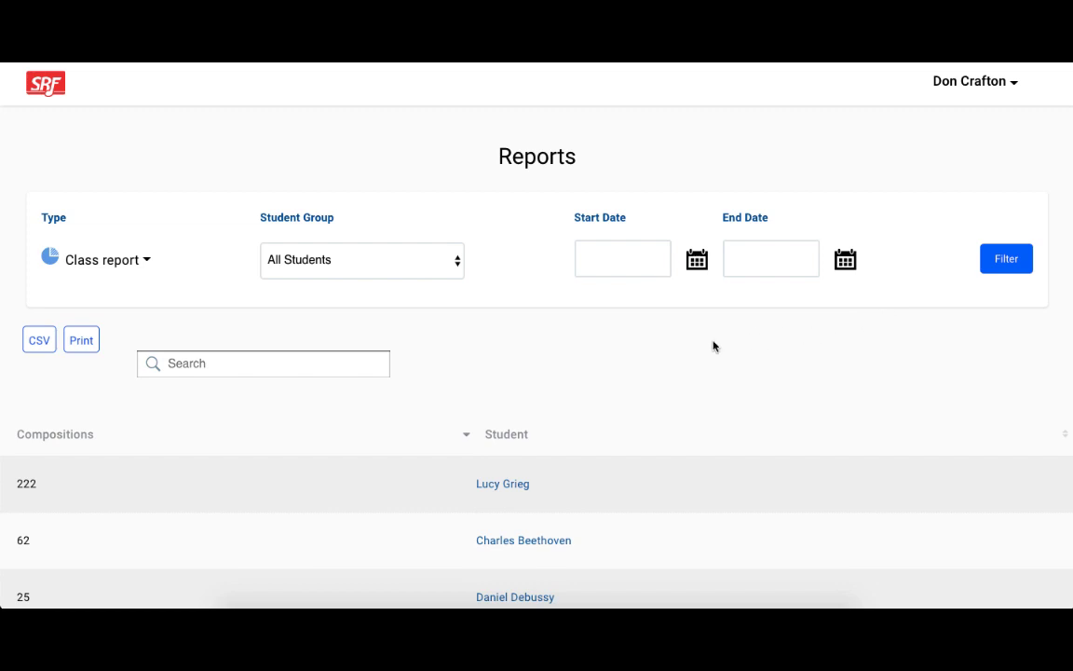
pyautogui.moveTo(544, 445)
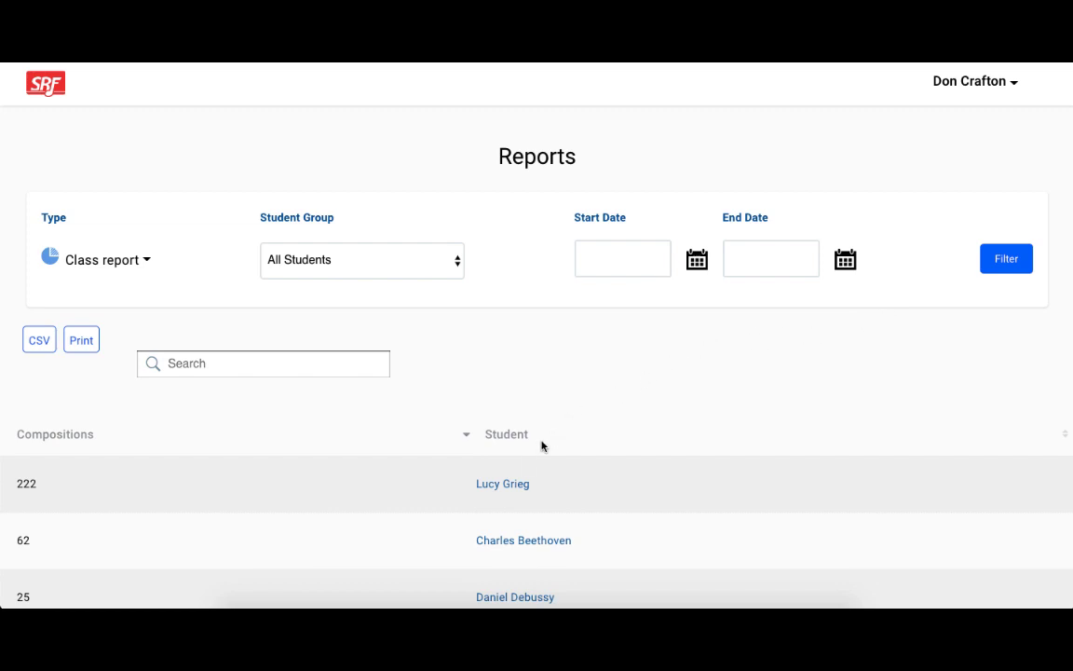
pyautogui.click(102, 259)
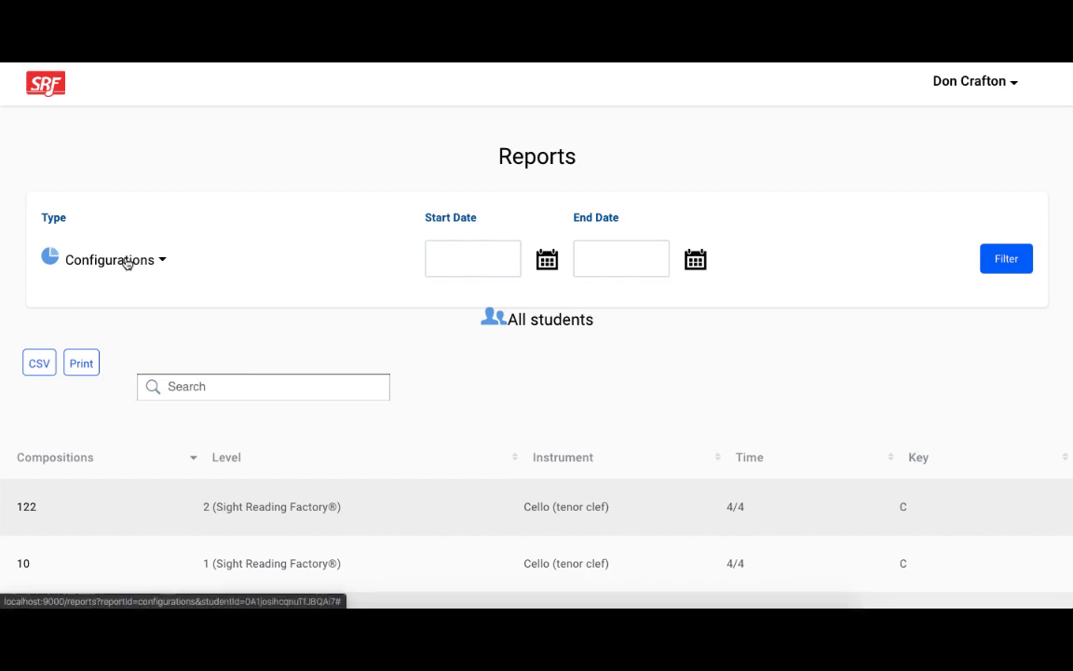
pyautogui.click(110, 260)
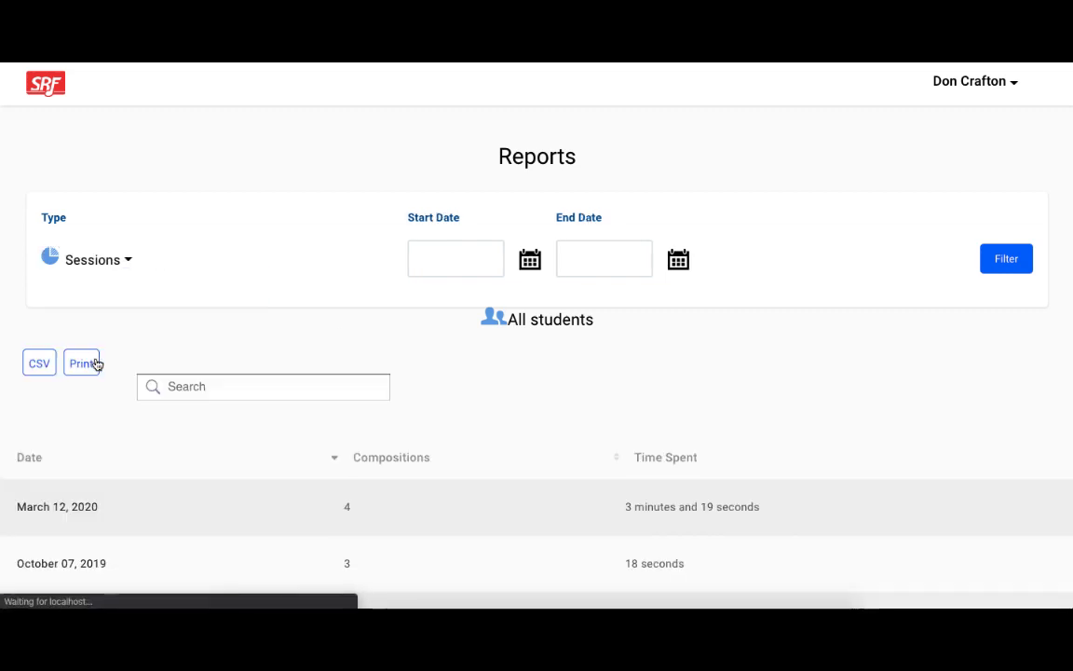
pyautogui.scroll(-3)
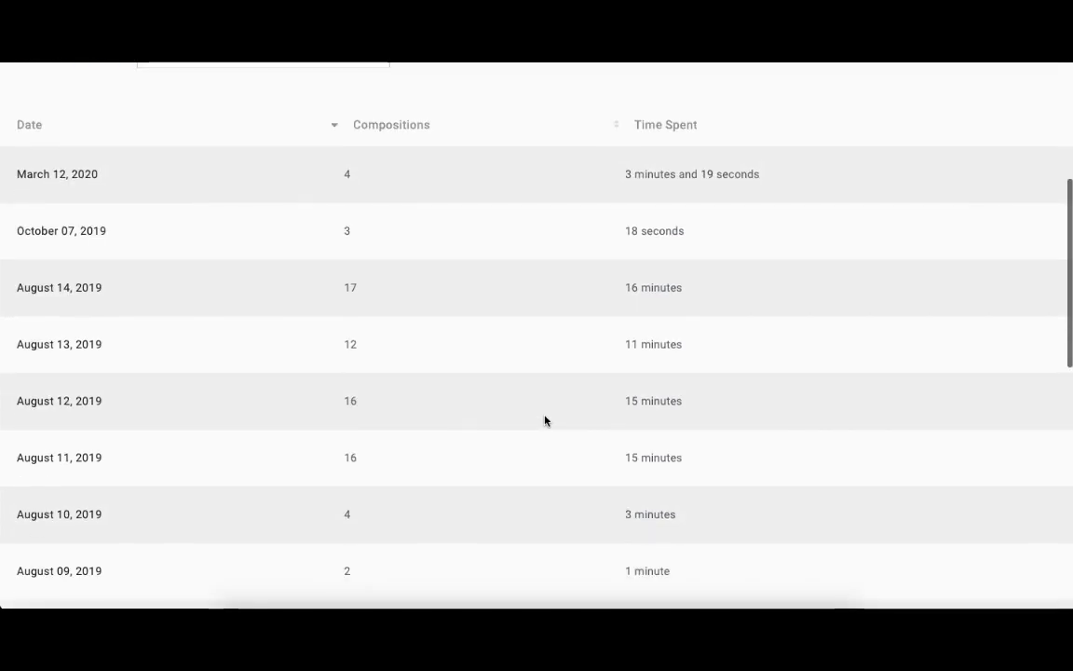
pyautogui.scroll(-3)
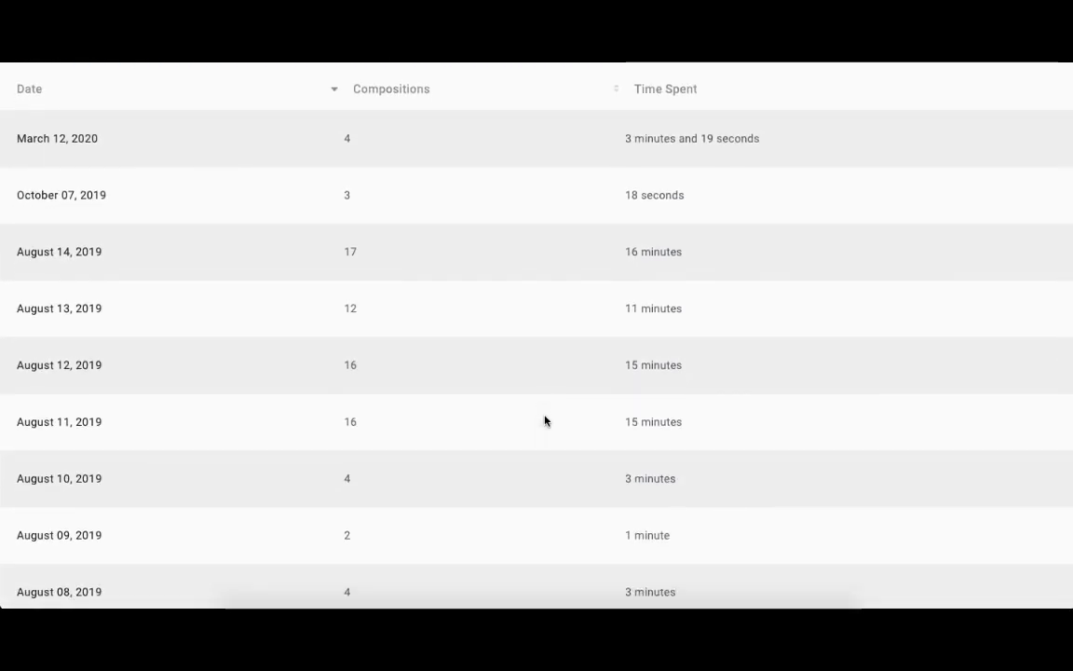